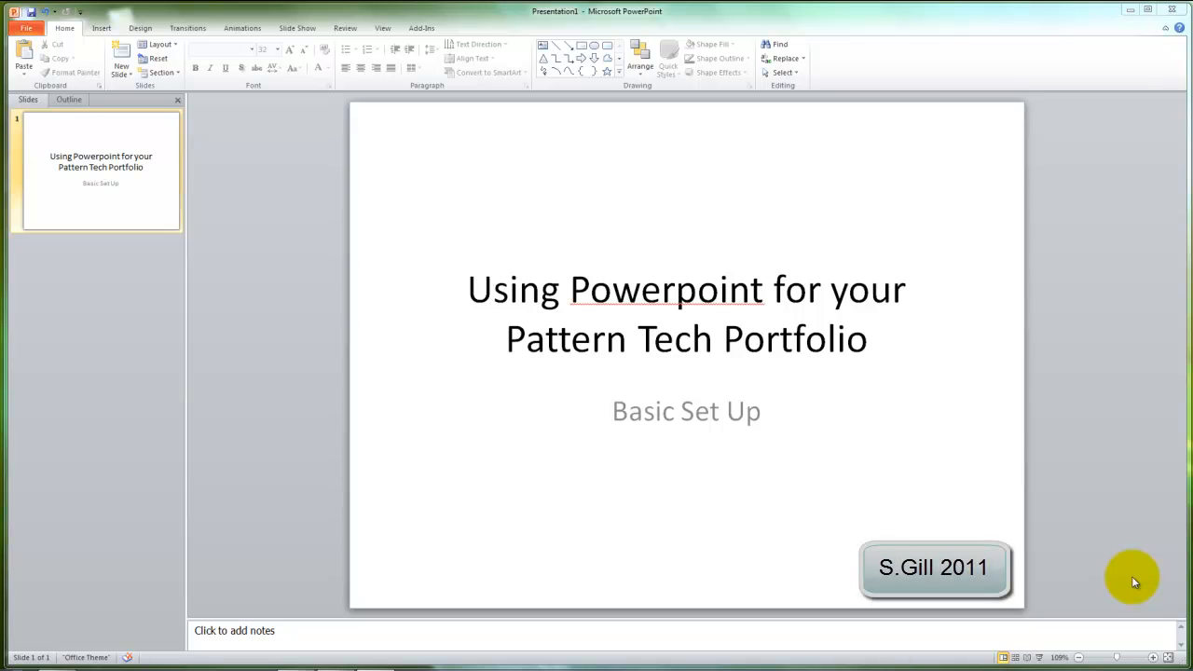
mouse_move(1146, 548)
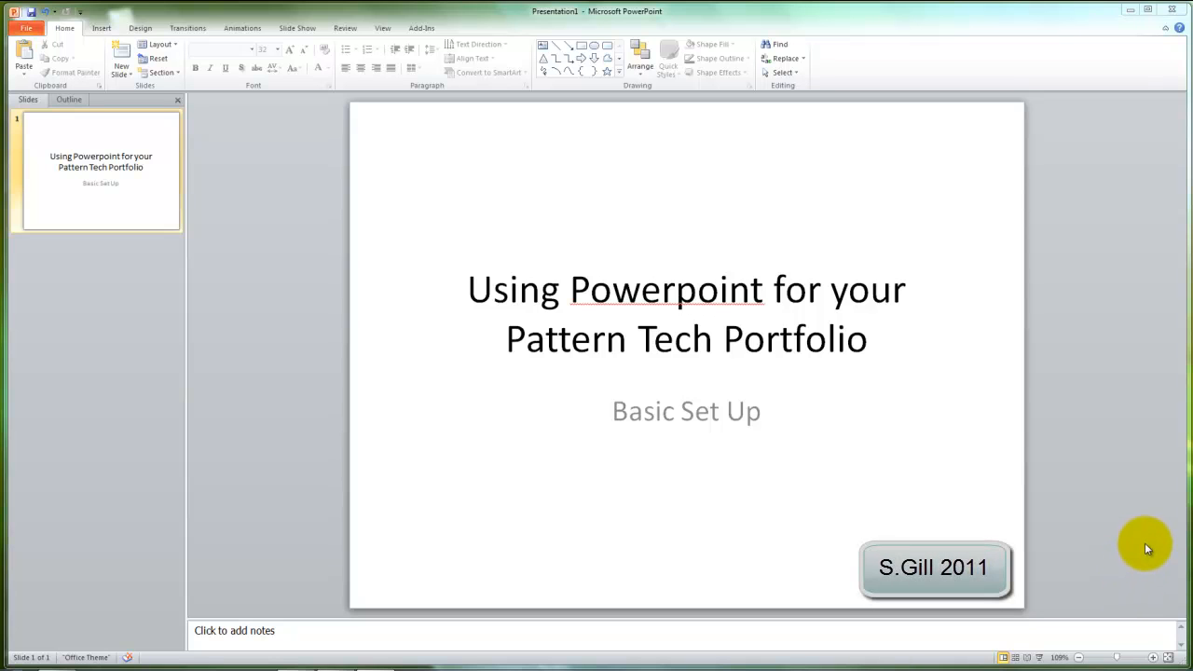
mouse_move(1135, 553)
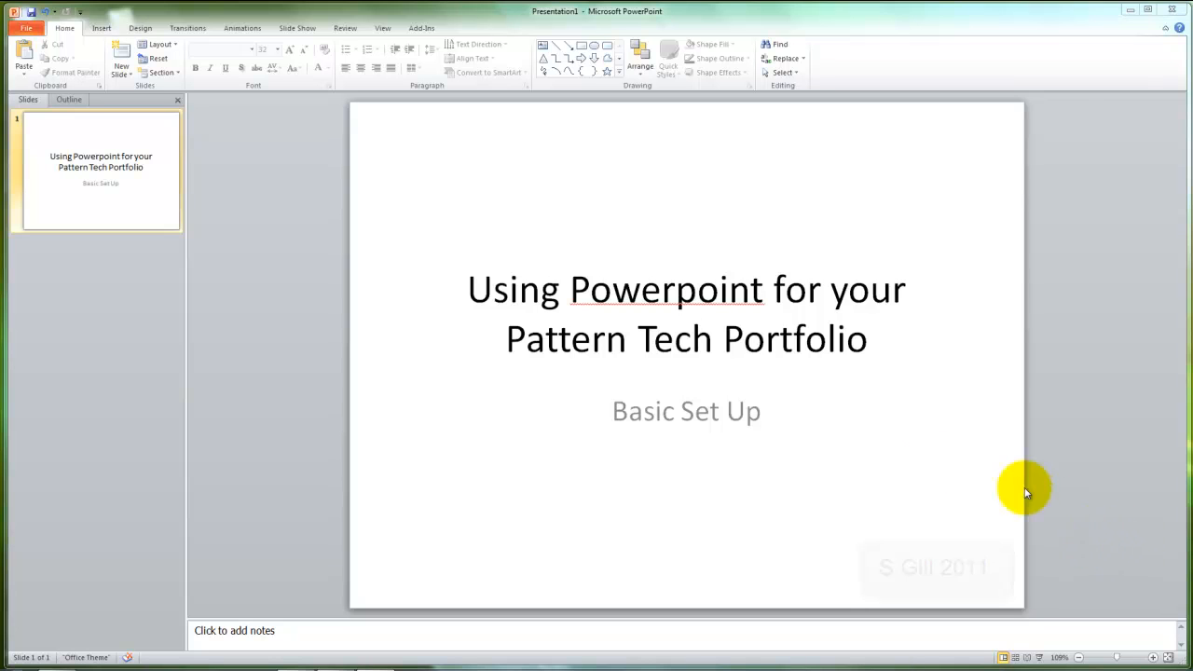
mouse_move(723, 281)
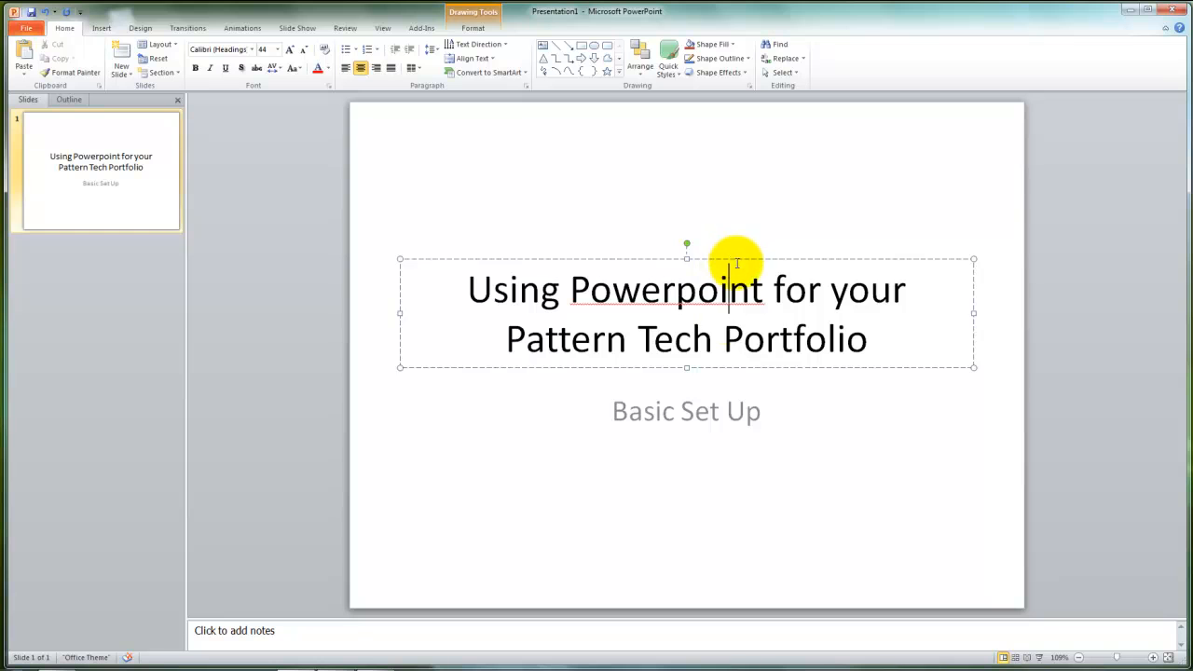
mouse_move(741, 346)
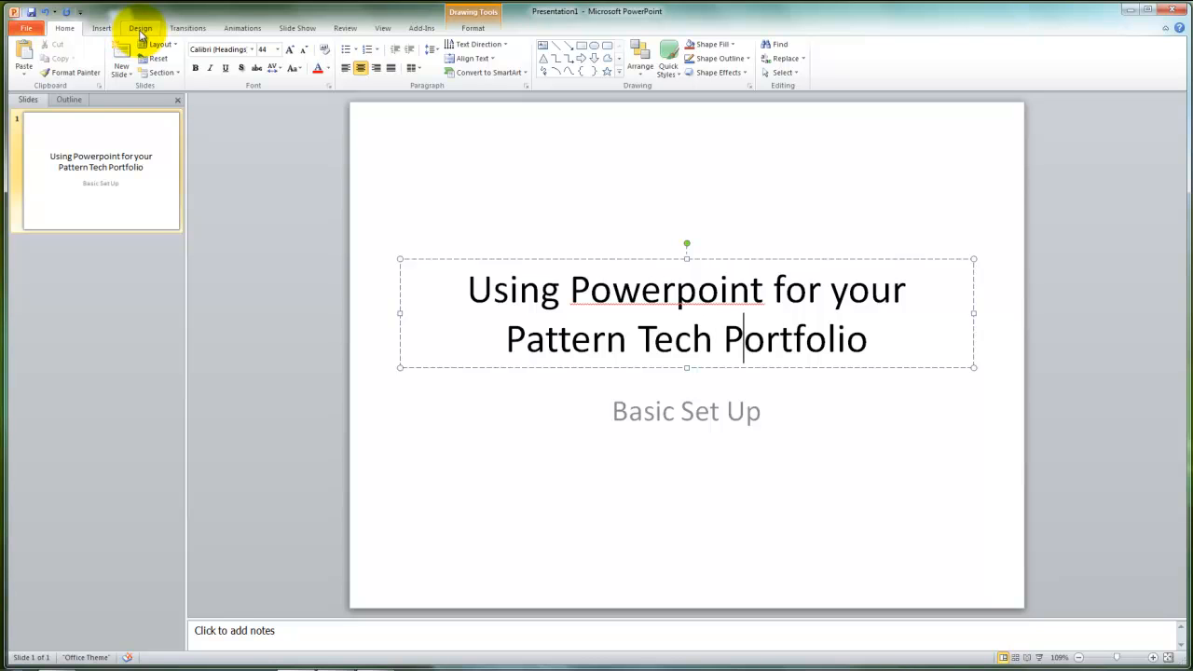
- Set the slide size to A4 Paper in landscape orientation through Page Setup
click(140, 27)
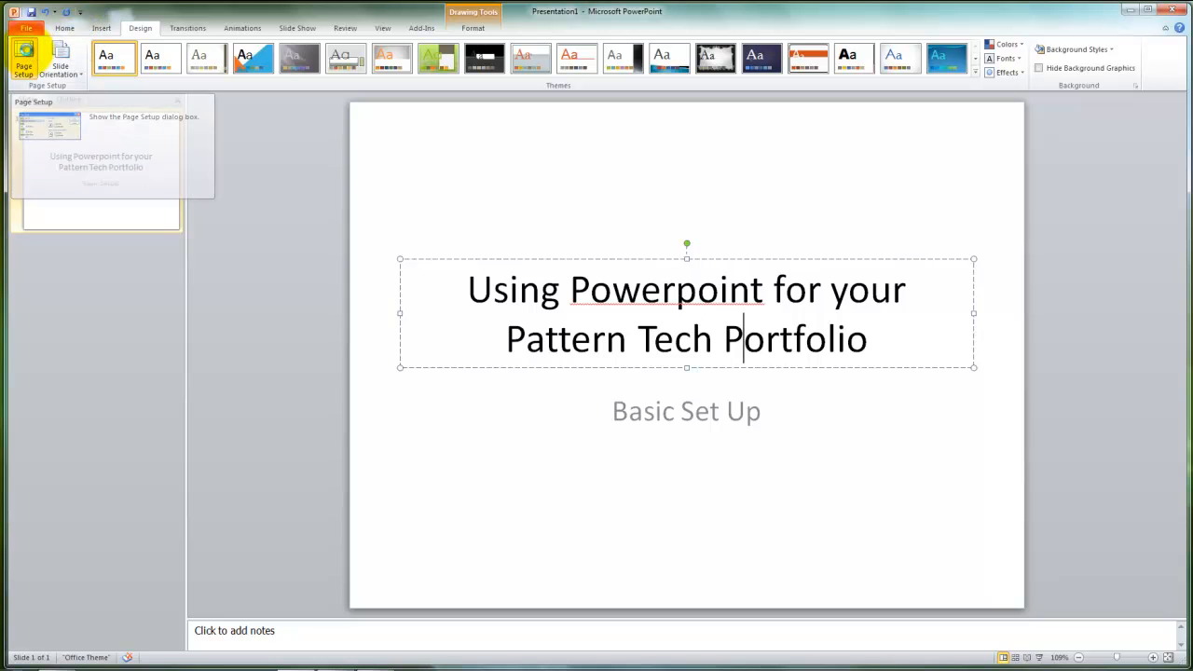
click(23, 58)
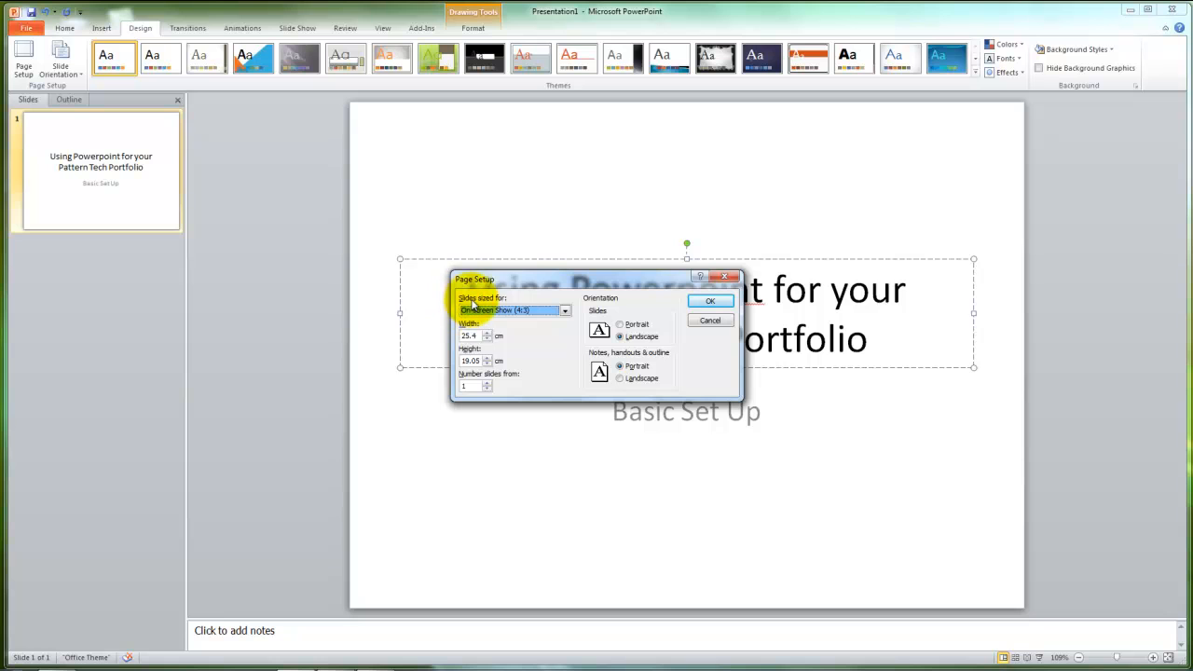
mouse_move(566, 328)
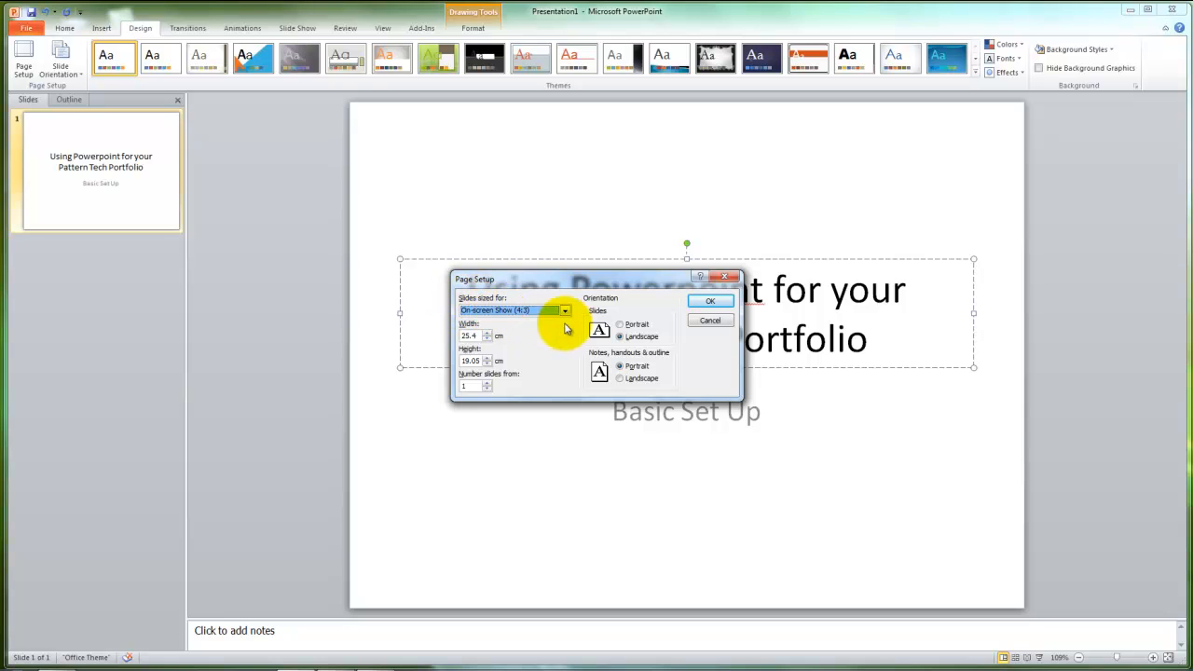
click(565, 309)
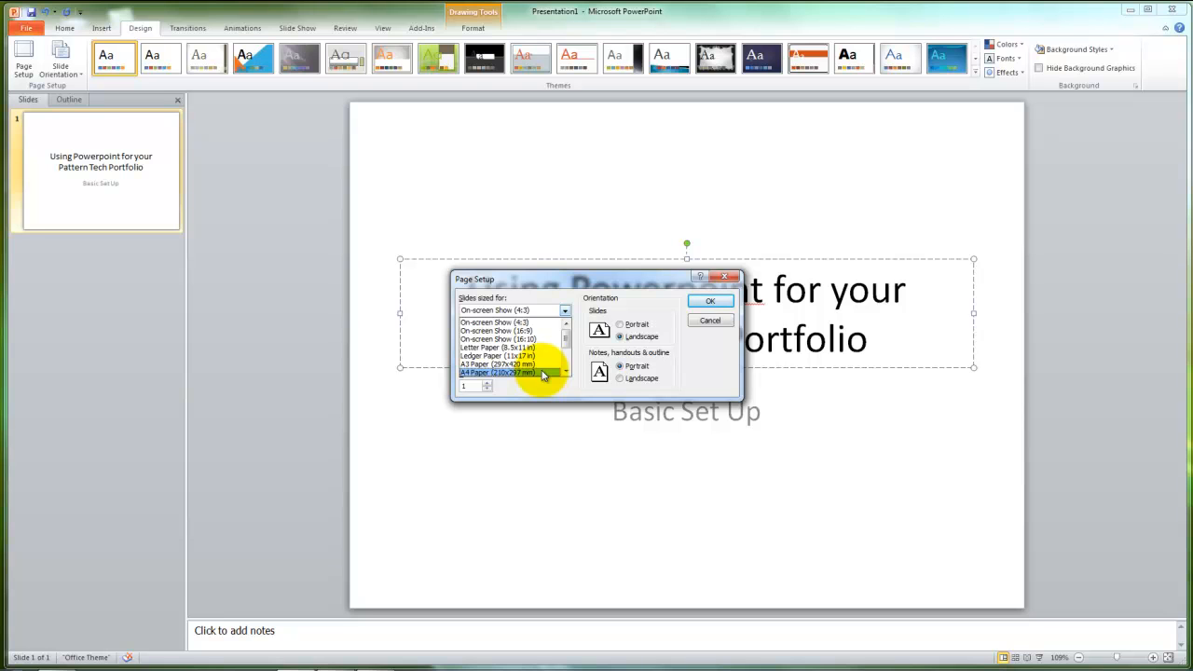
click(497, 371)
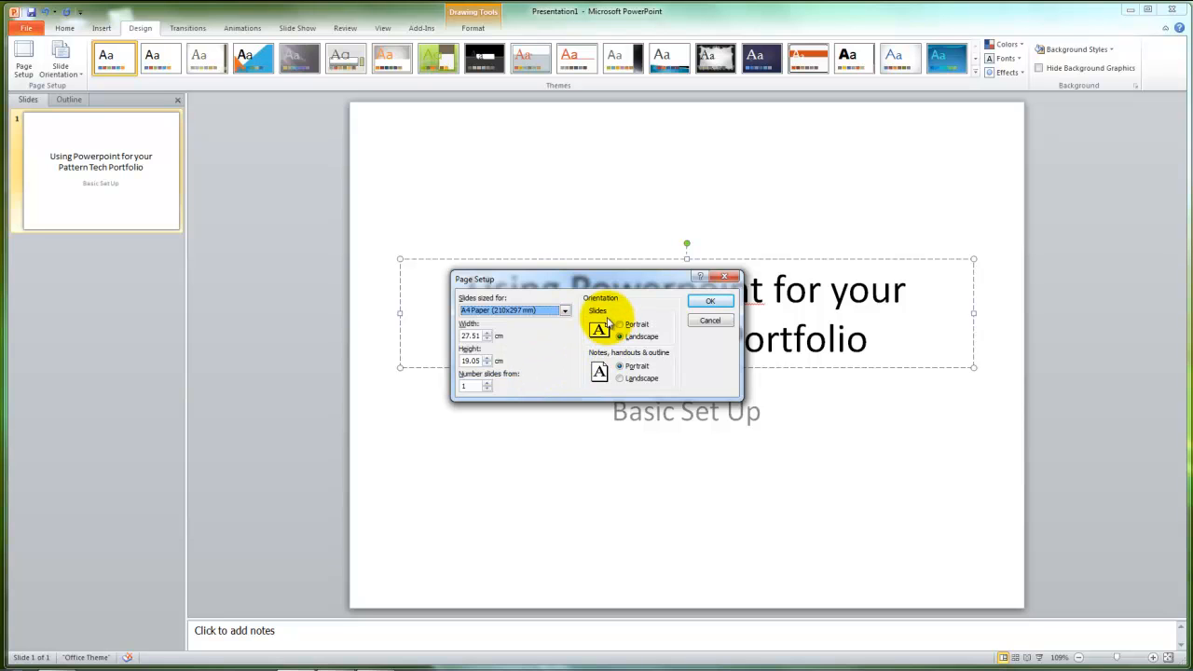
click(620, 336)
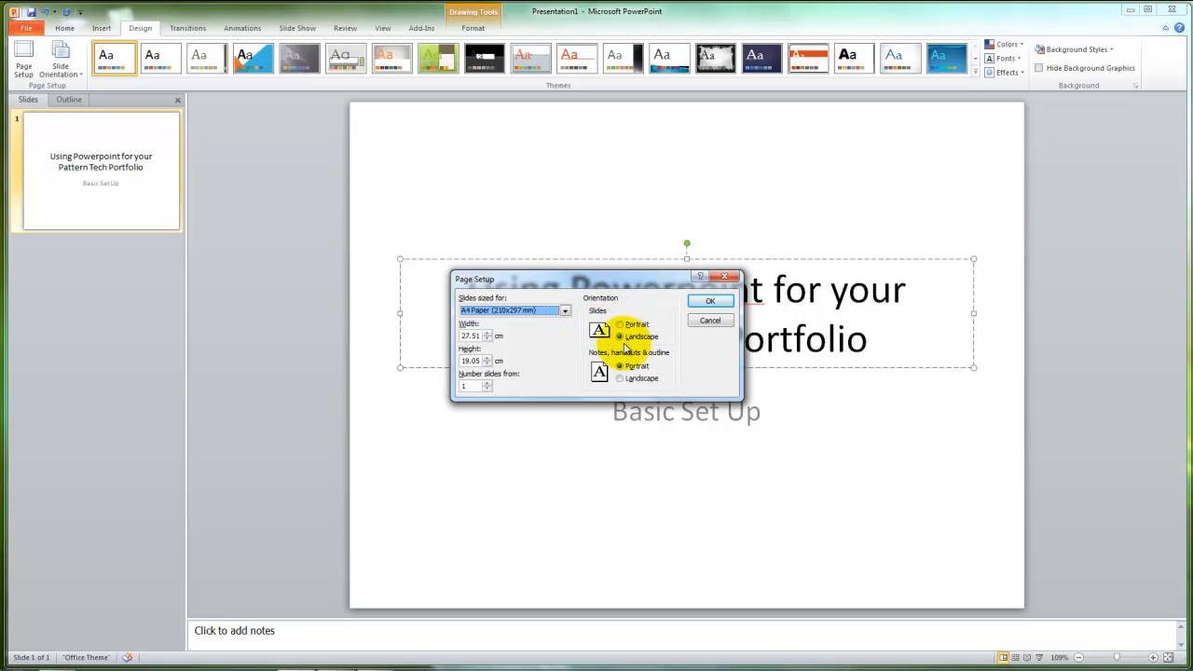
click(709, 300)
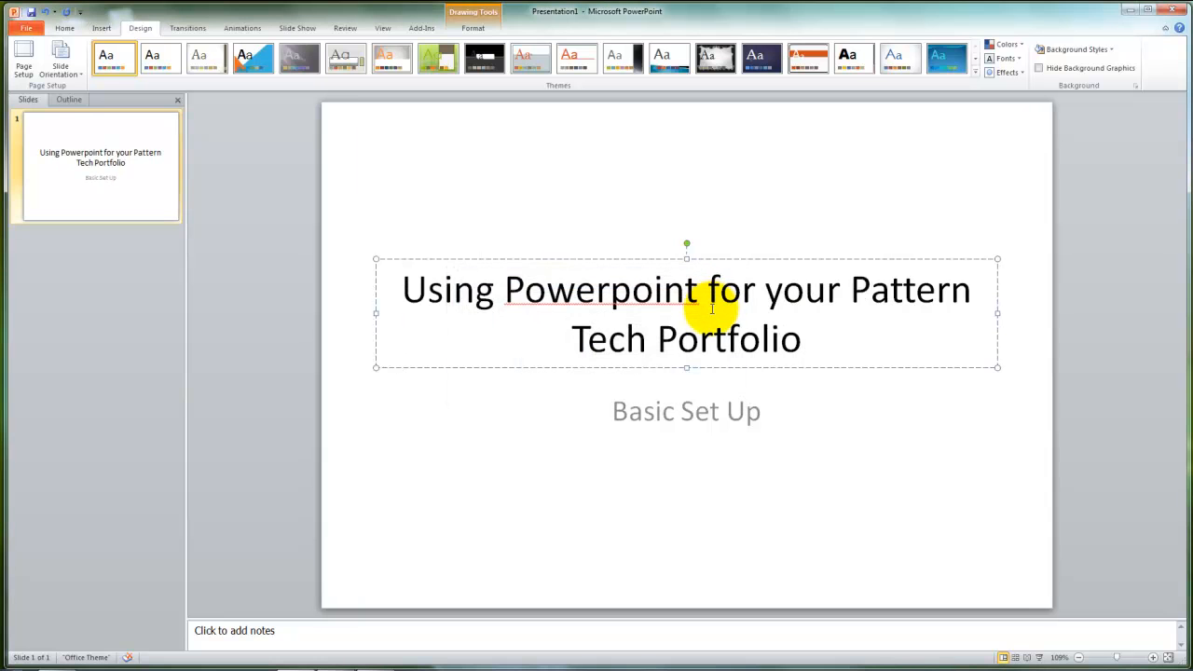
mouse_move(783, 331)
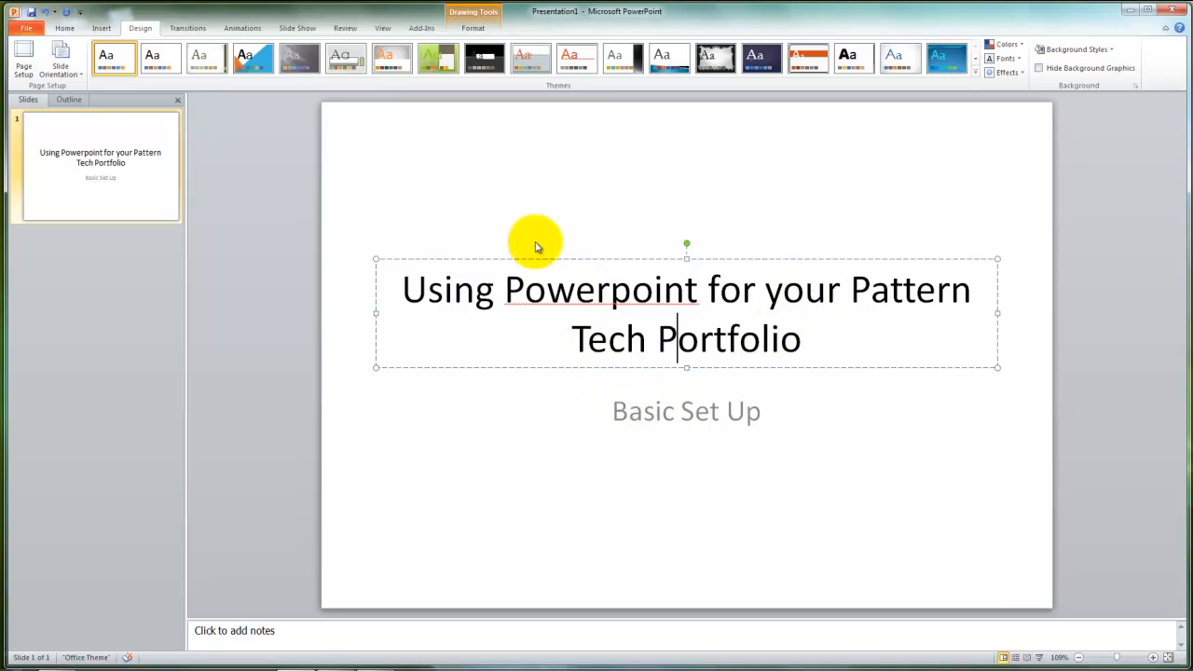
mouse_move(101, 28)
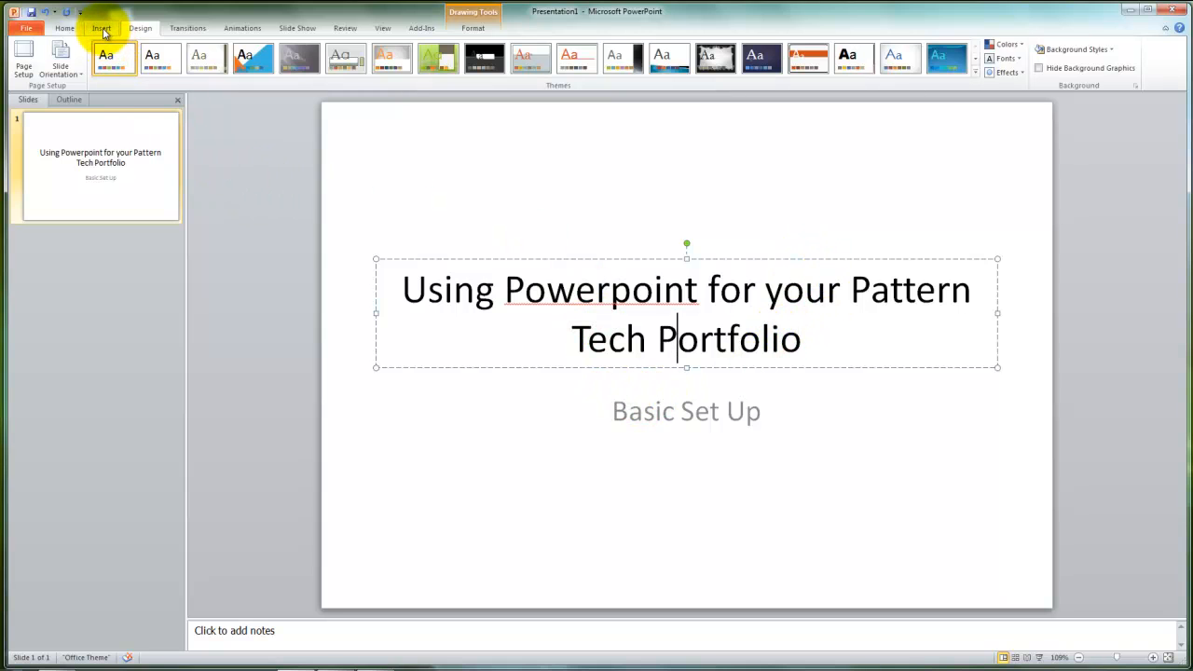
- Add a new slide with the Blank layout from the New Slide menu
click(65, 28)
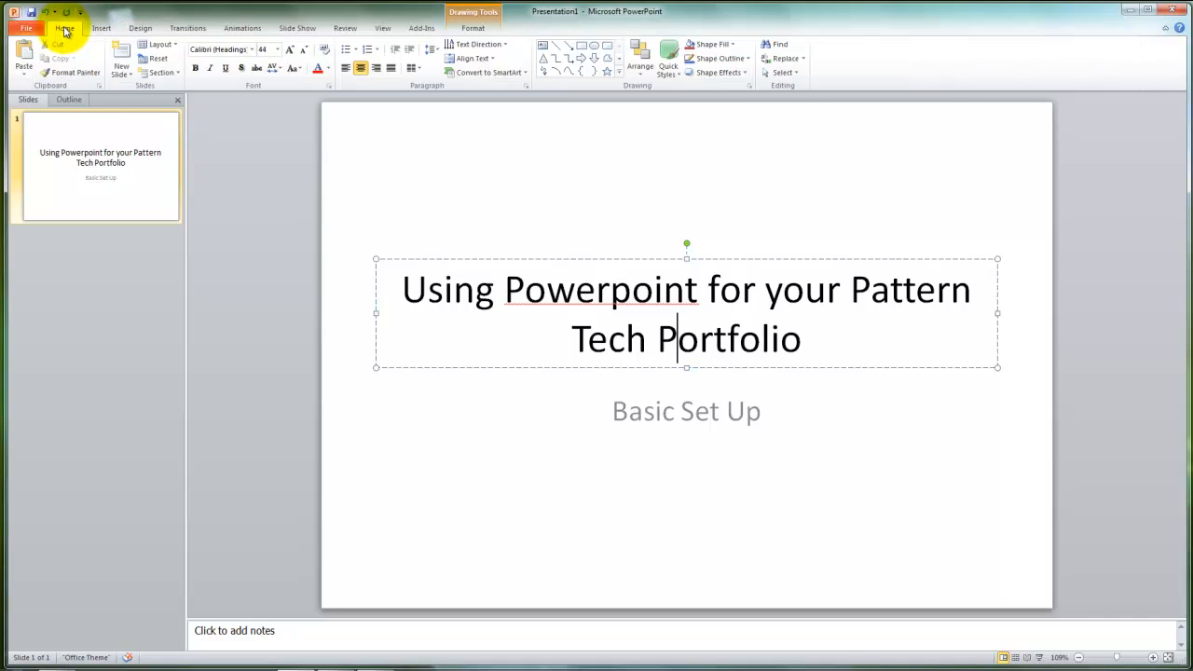
mouse_move(121, 65)
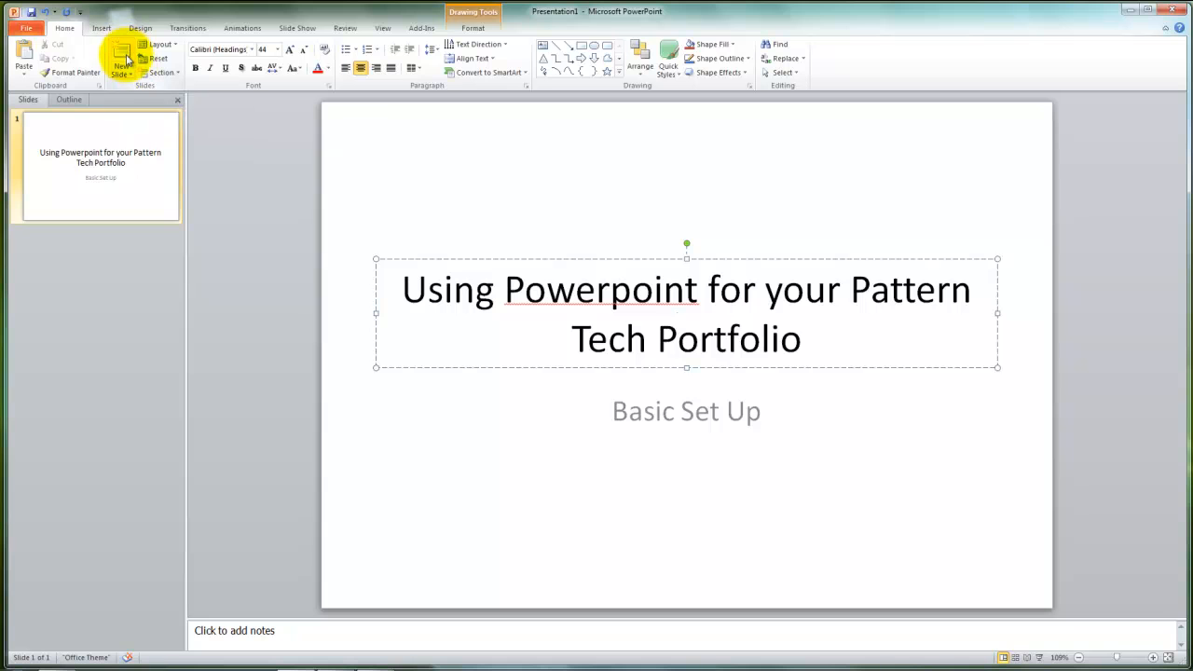
click(121, 70)
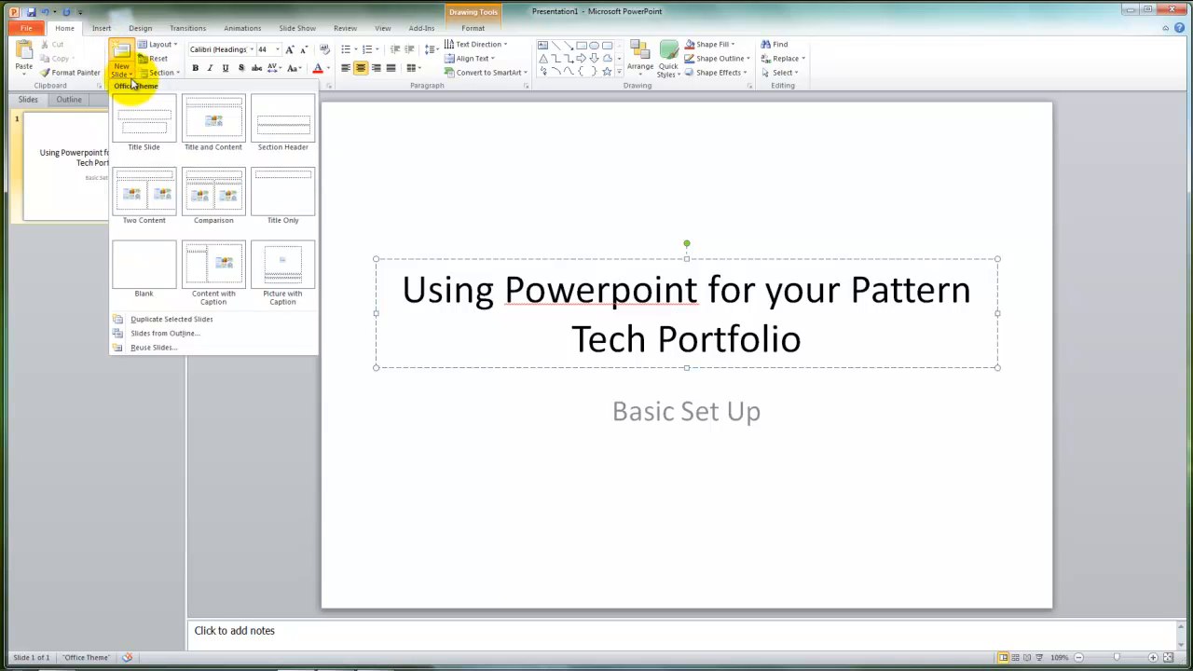
mouse_move(144, 266)
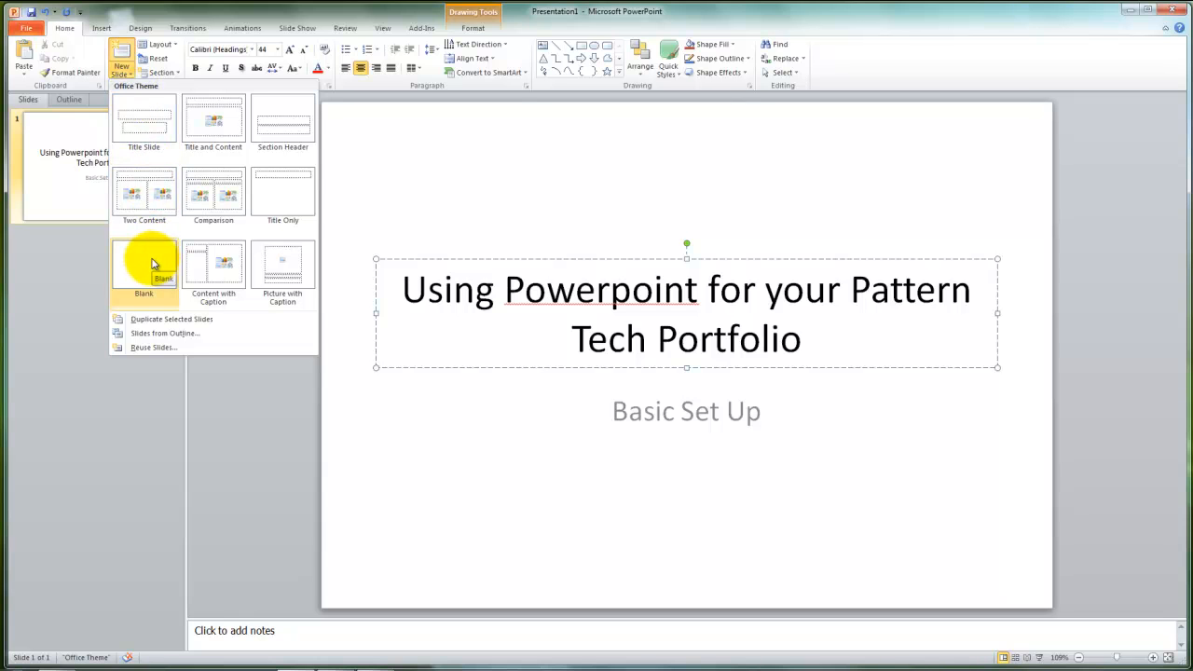
mouse_move(144, 191)
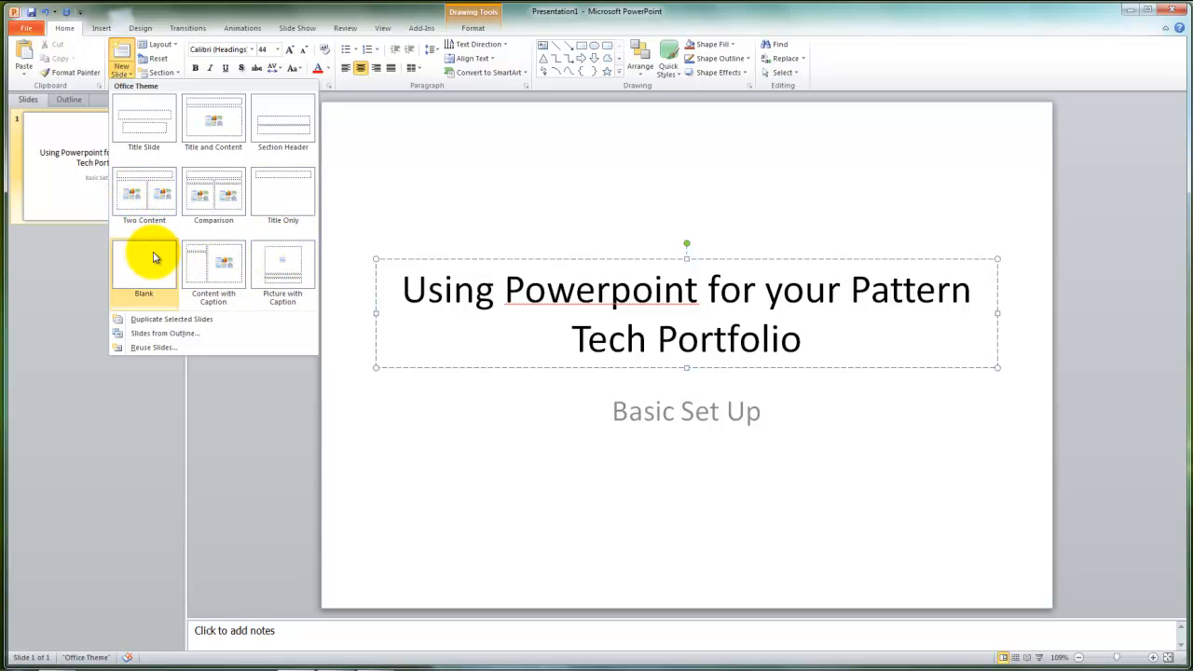
mouse_move(154, 258)
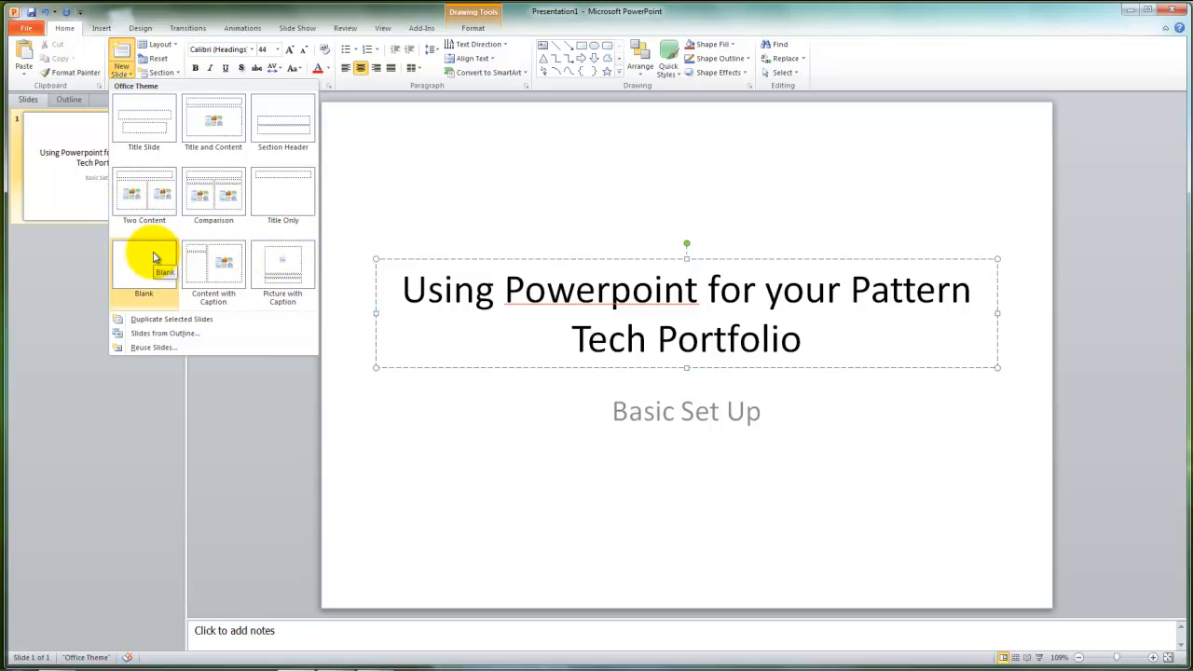
click(143, 265)
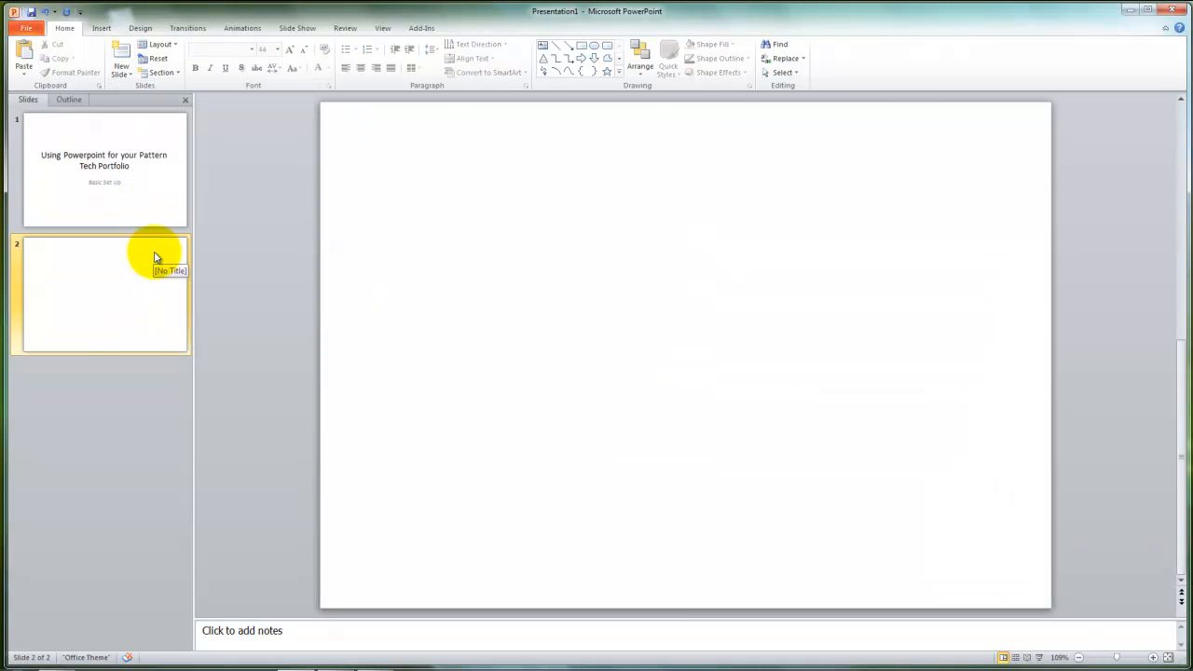
mouse_move(102, 37)
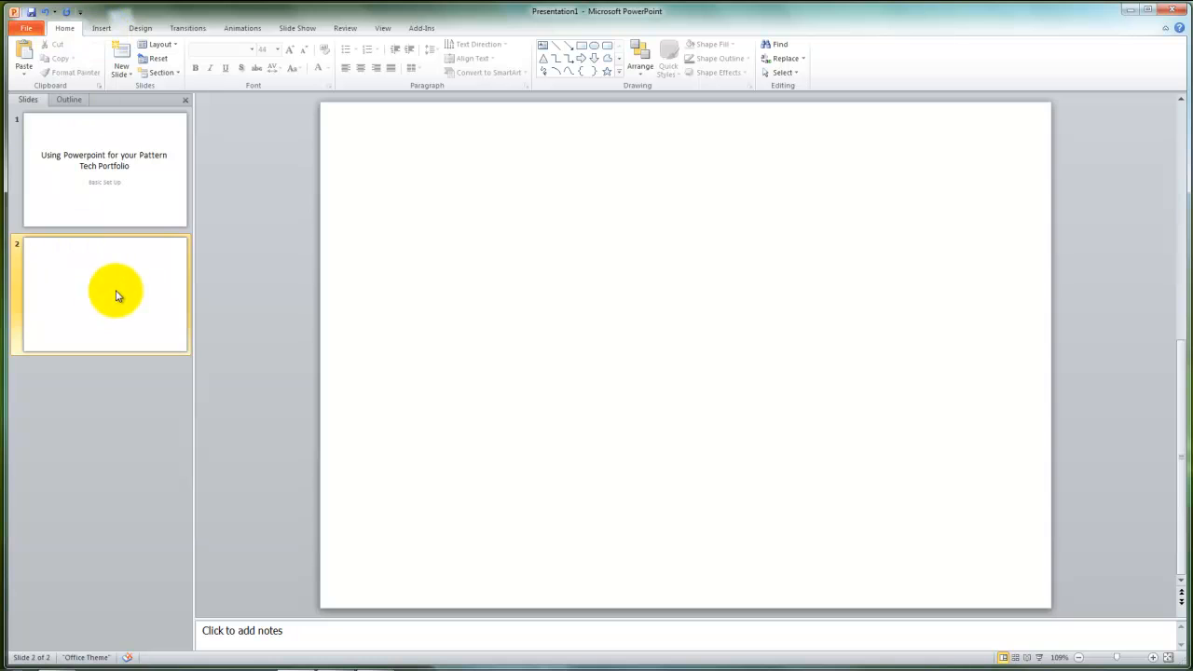
- Insert the 'Relating trouser to Body' picture from C:\0 ppt sample images
click(101, 28)
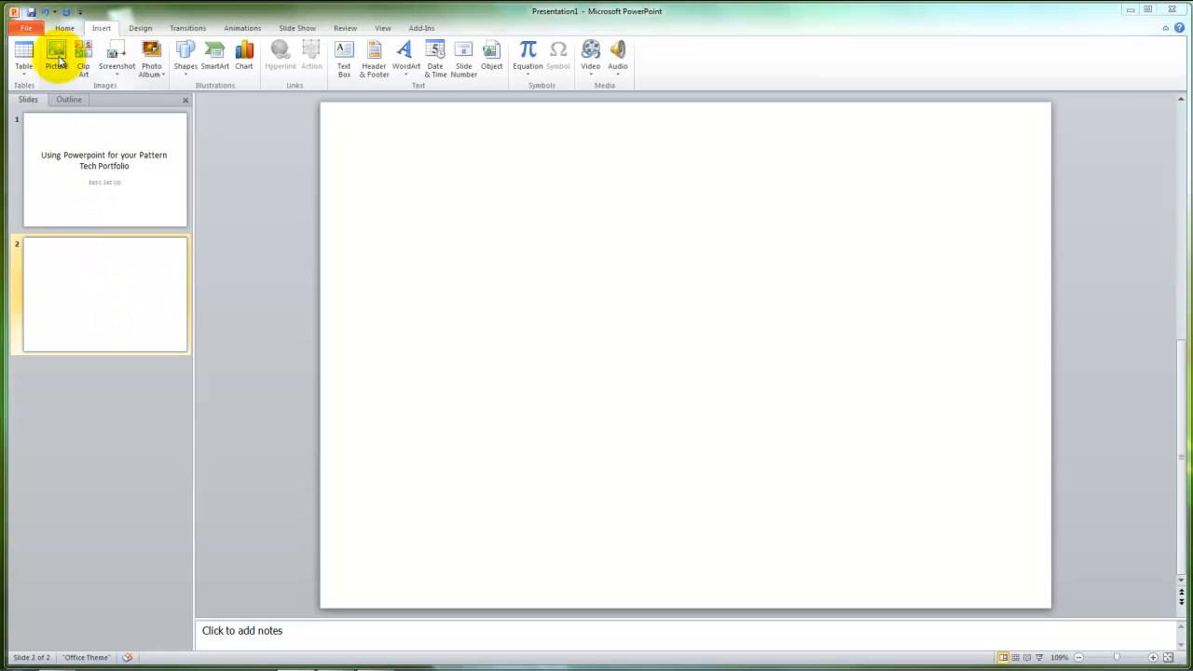
click(55, 56)
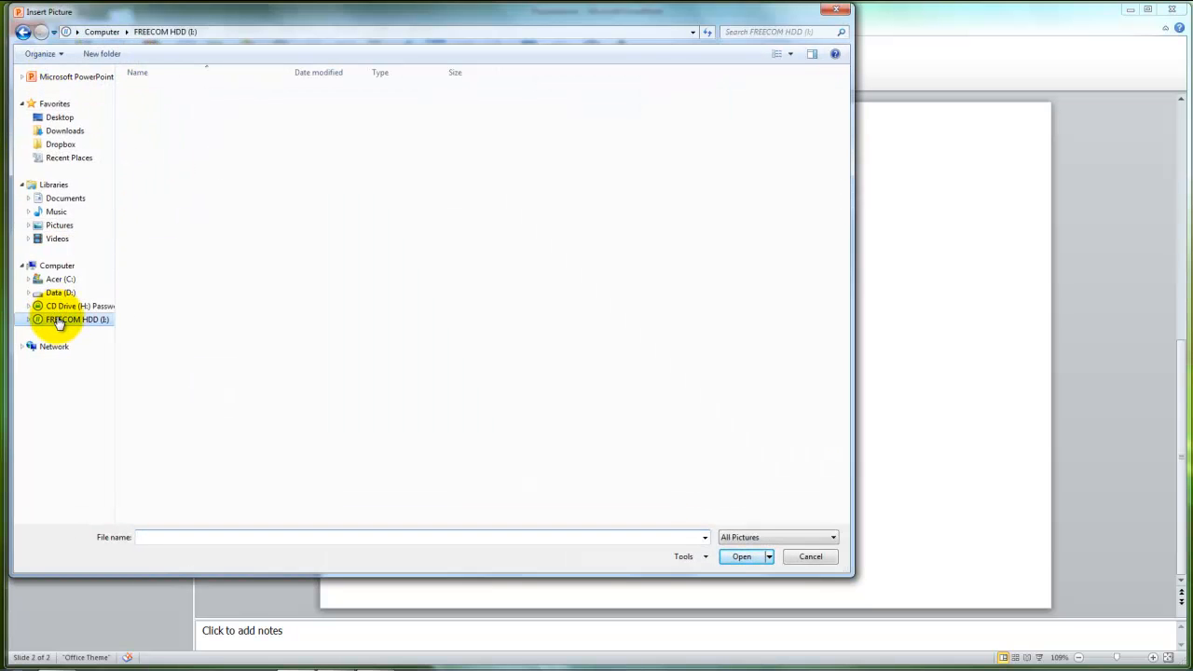
click(77, 318)
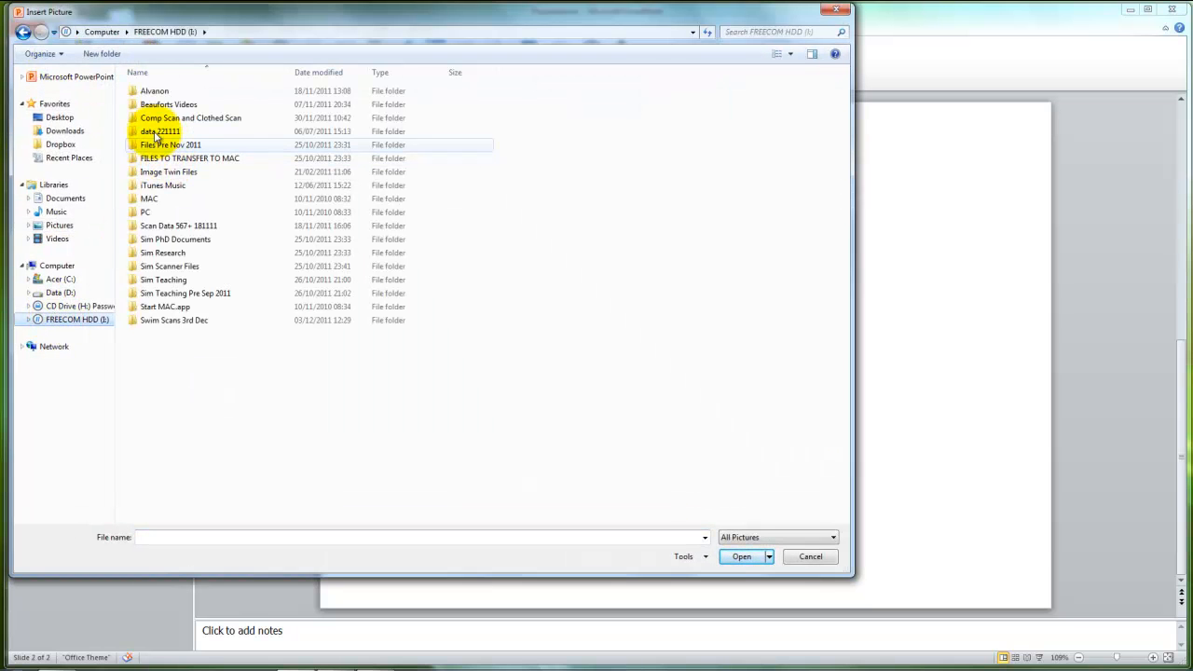
click(60, 278)
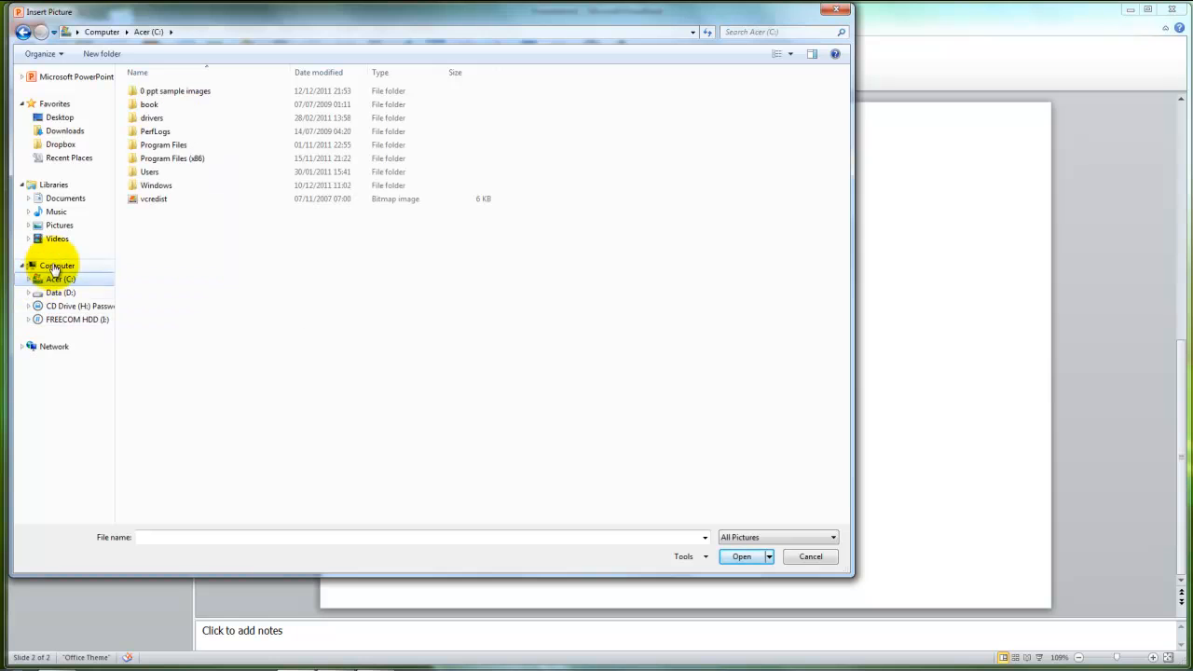
double_click(175, 90)
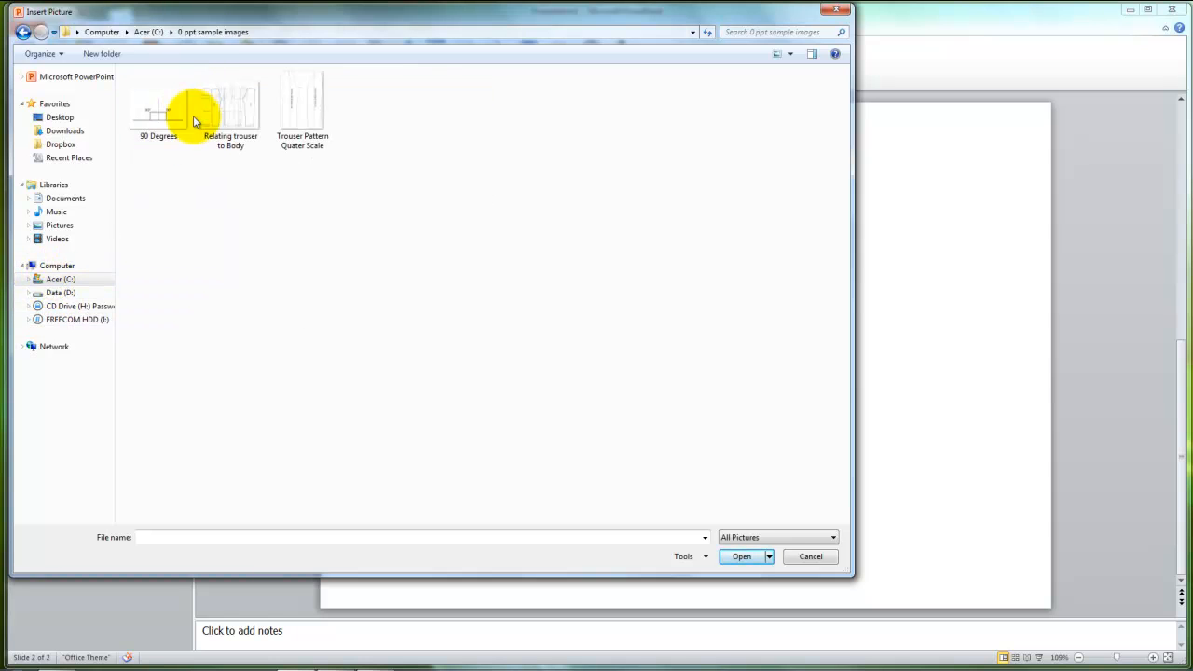
click(230, 107)
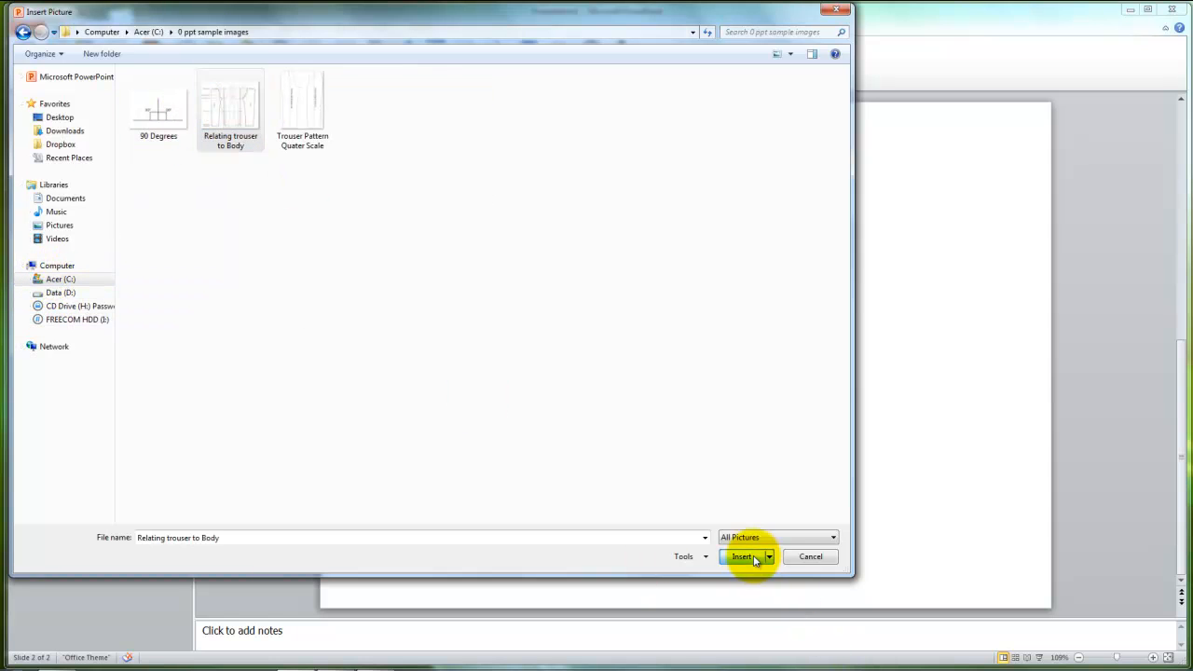
click(740, 557)
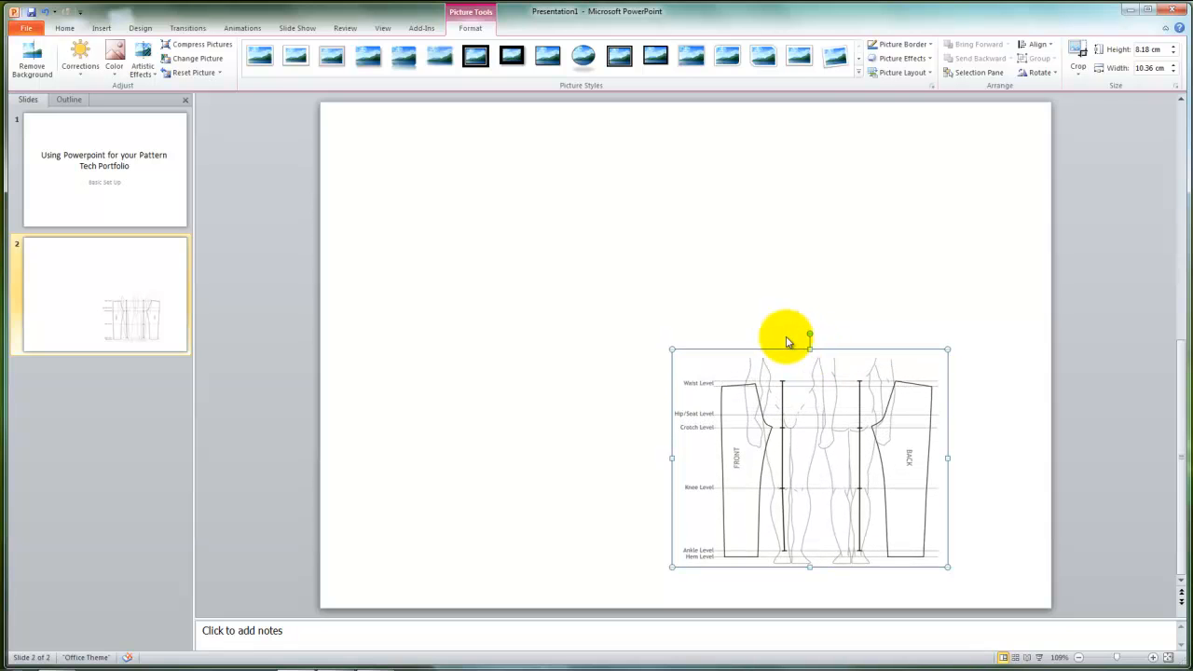
mouse_move(503, 338)
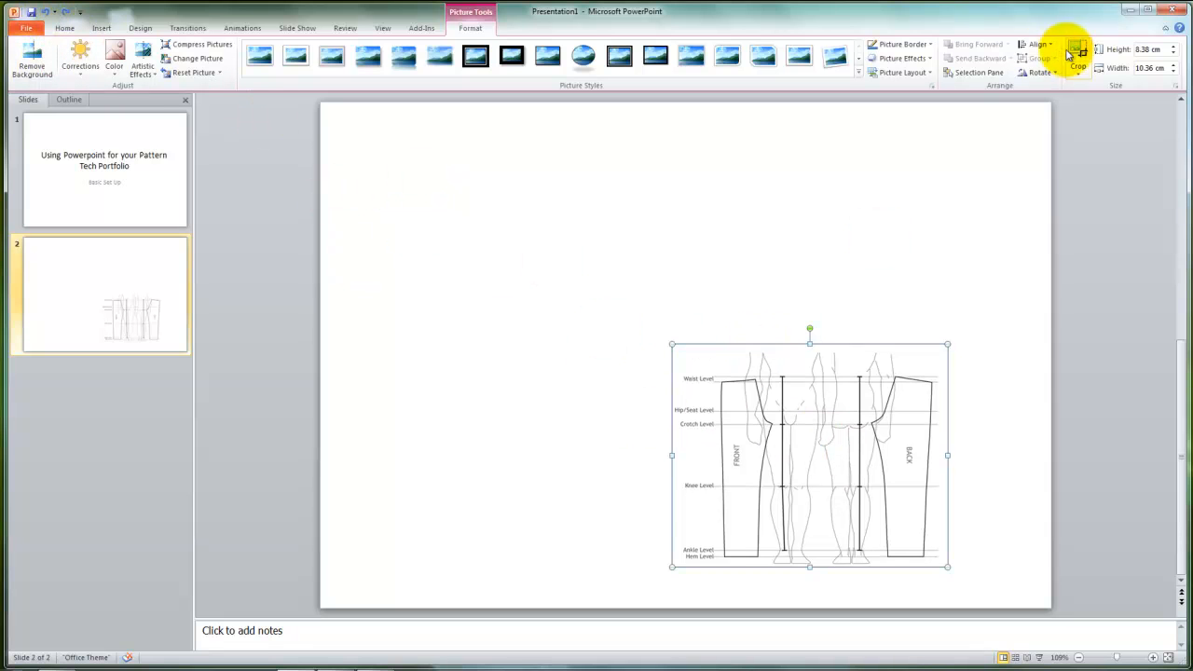
mouse_move(1078, 51)
text(8)
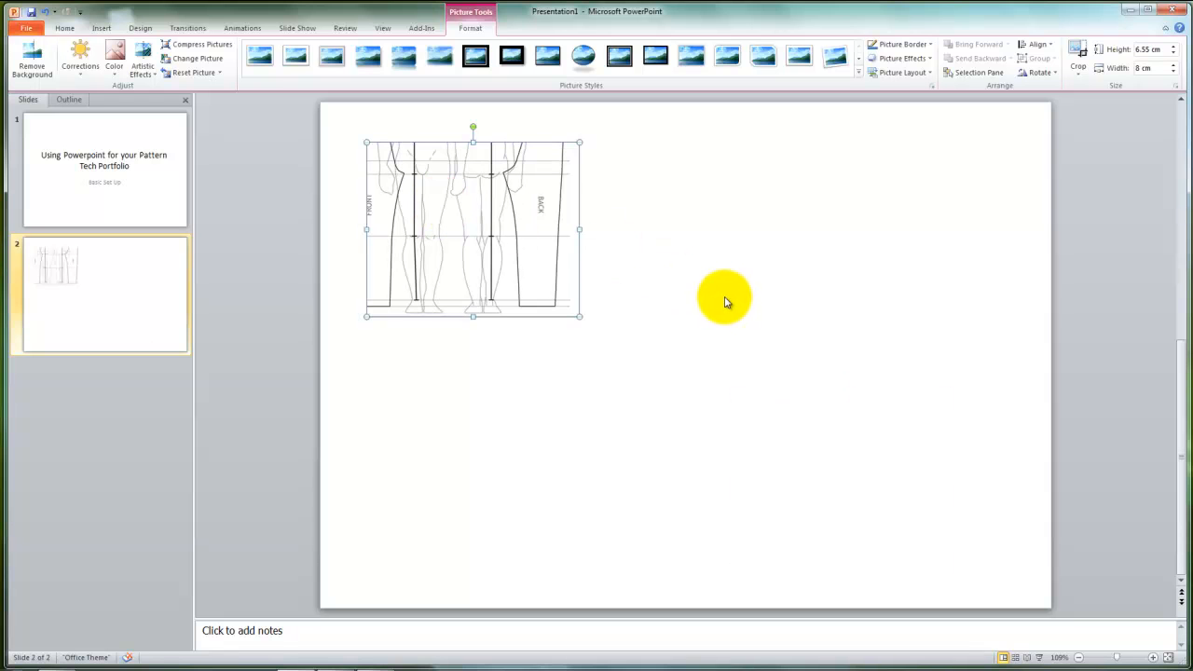
mouse_move(739, 580)
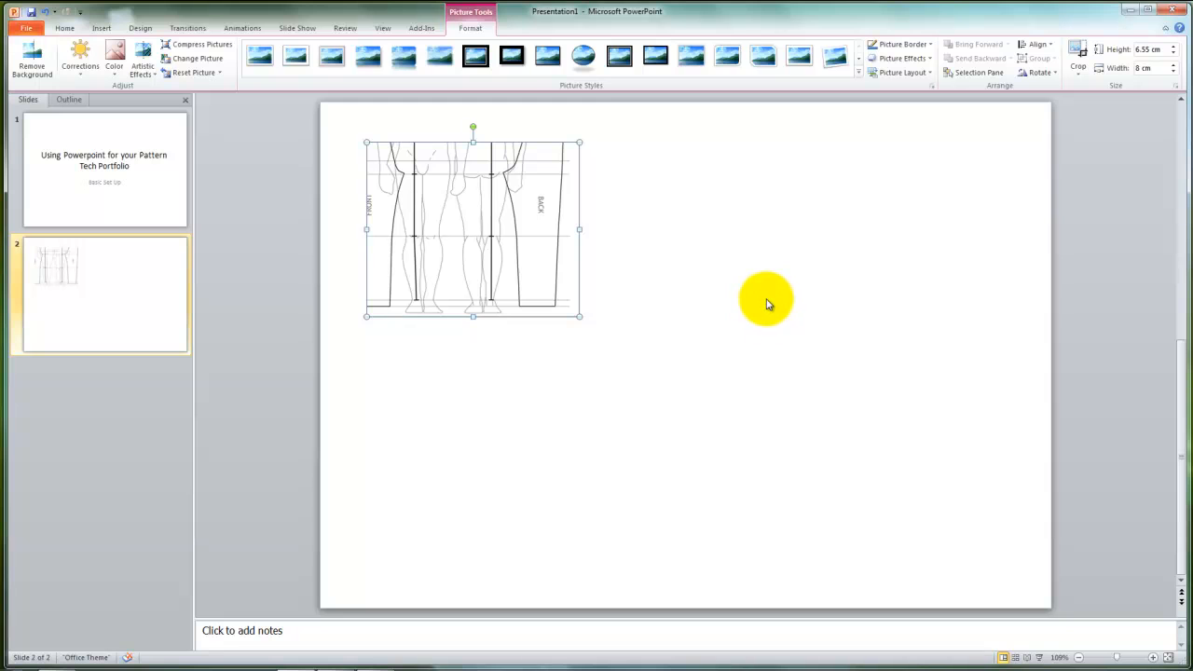
- Paste the copied screenshot onto slide two as a picture
right_click(766, 301)
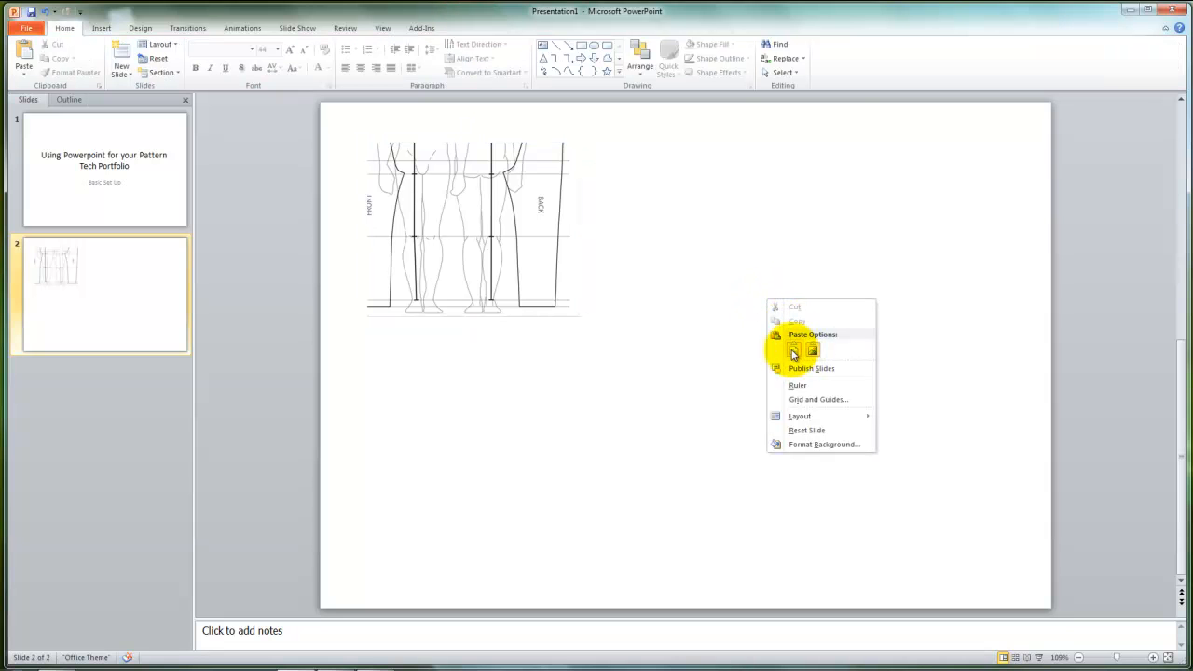
click(793, 349)
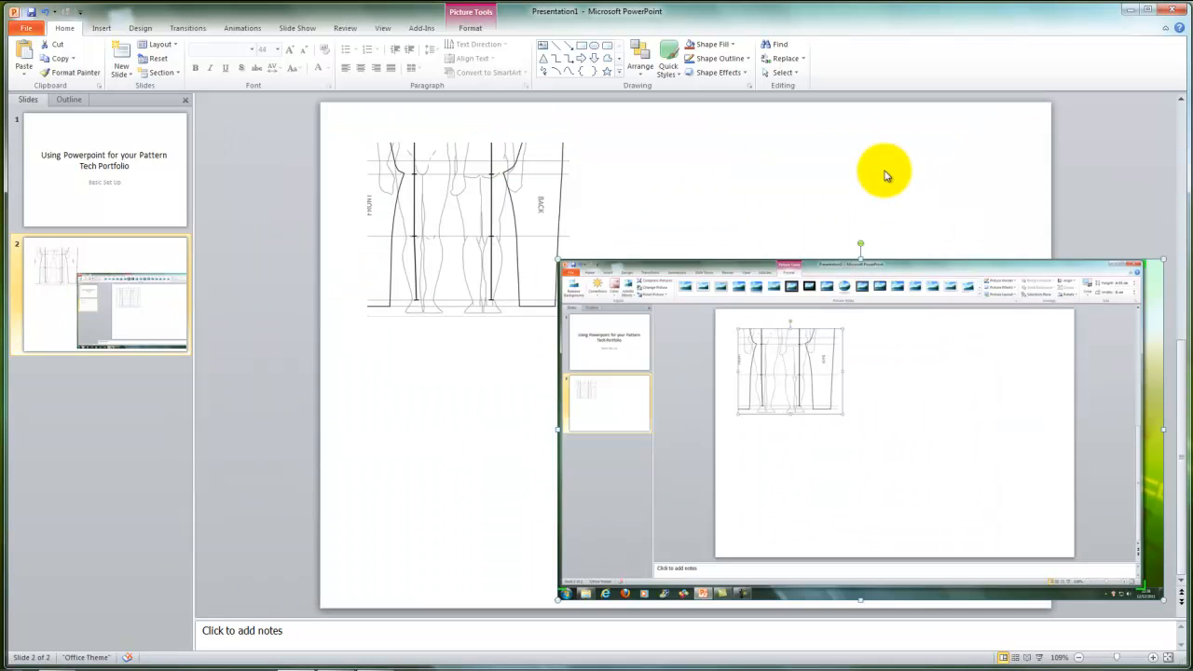
mouse_move(1070, 332)
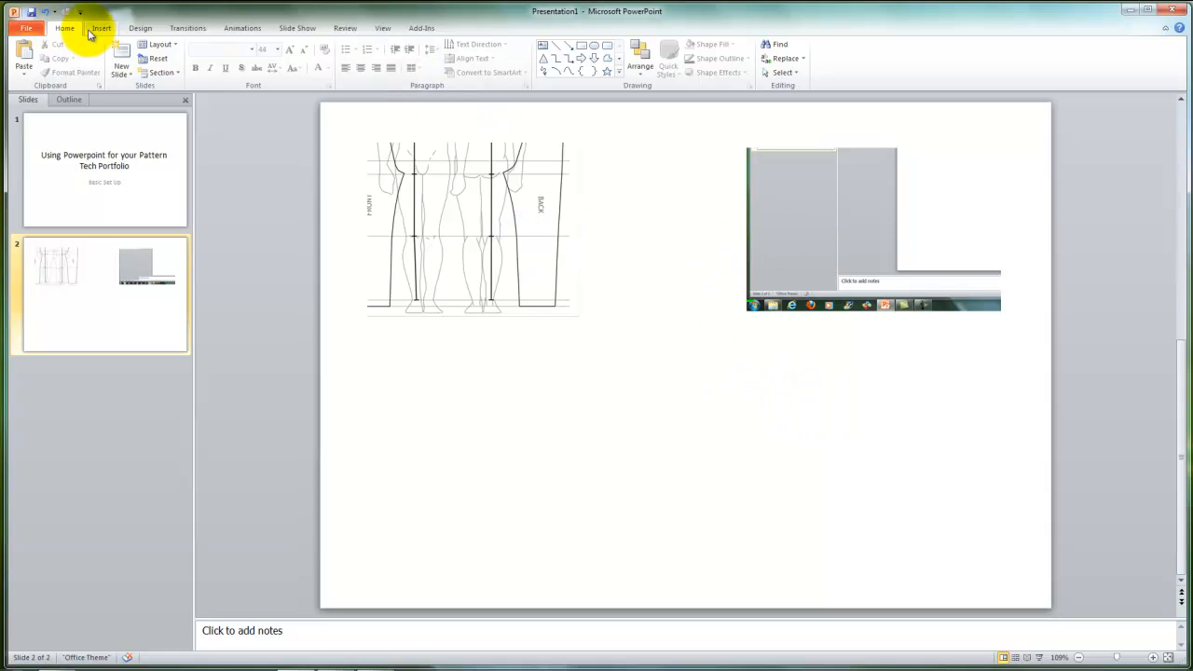
mouse_move(94, 32)
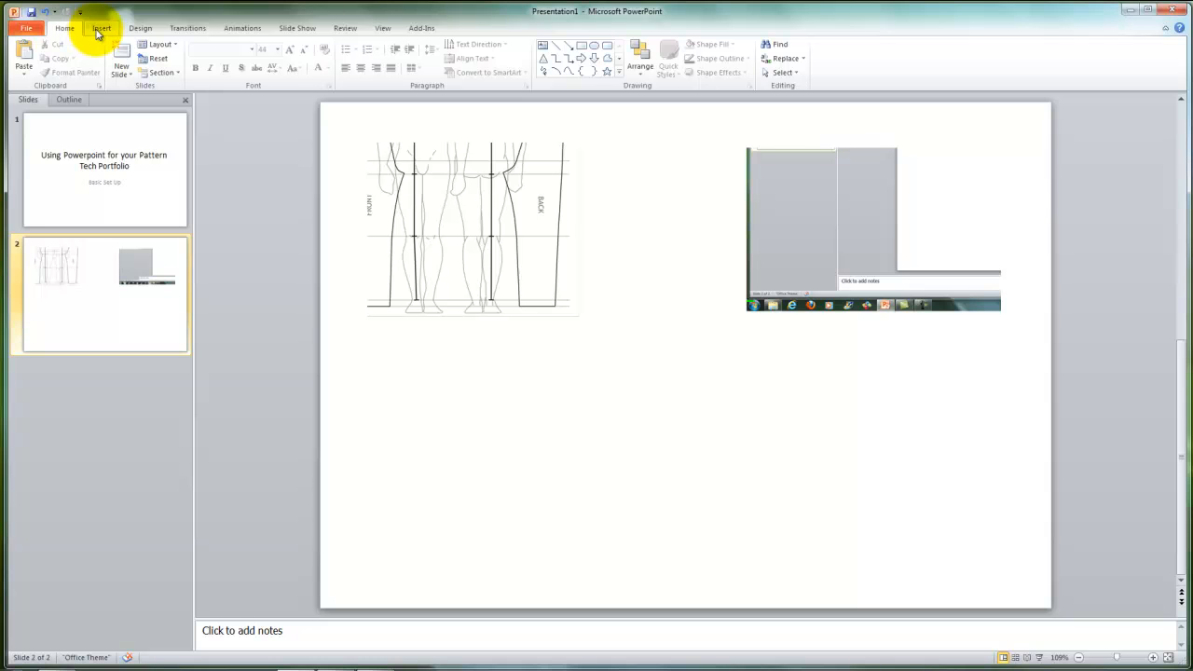
- Add a text box below the pattern captioning the text that accompanies the images
click(100, 28)
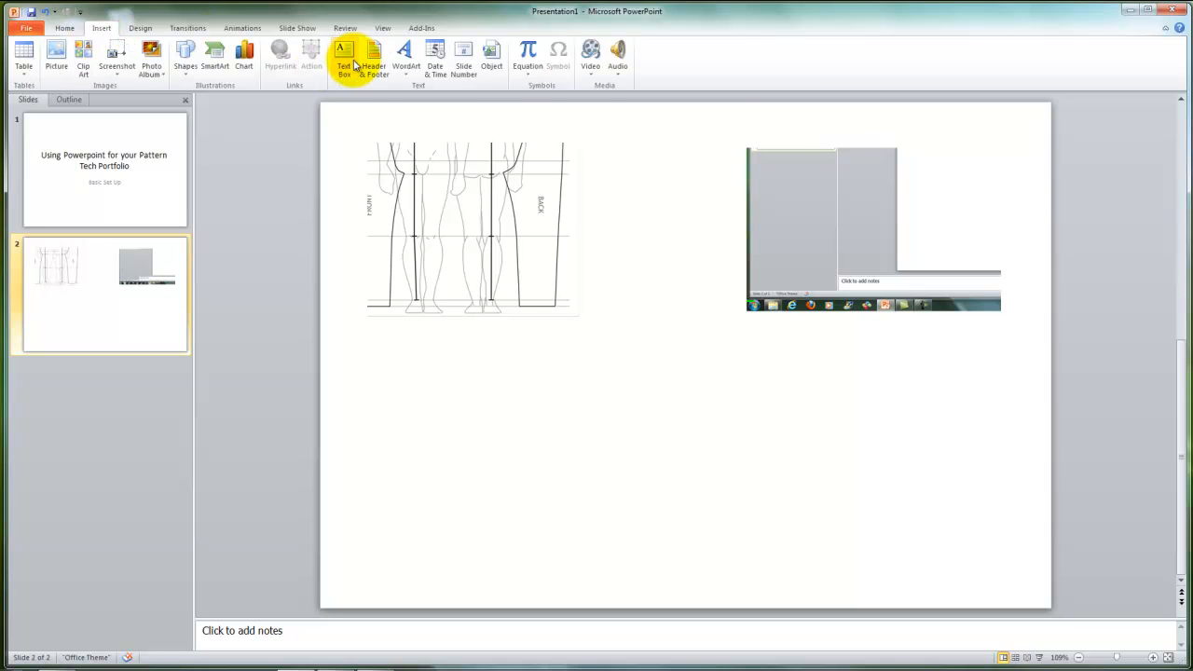
click(344, 56)
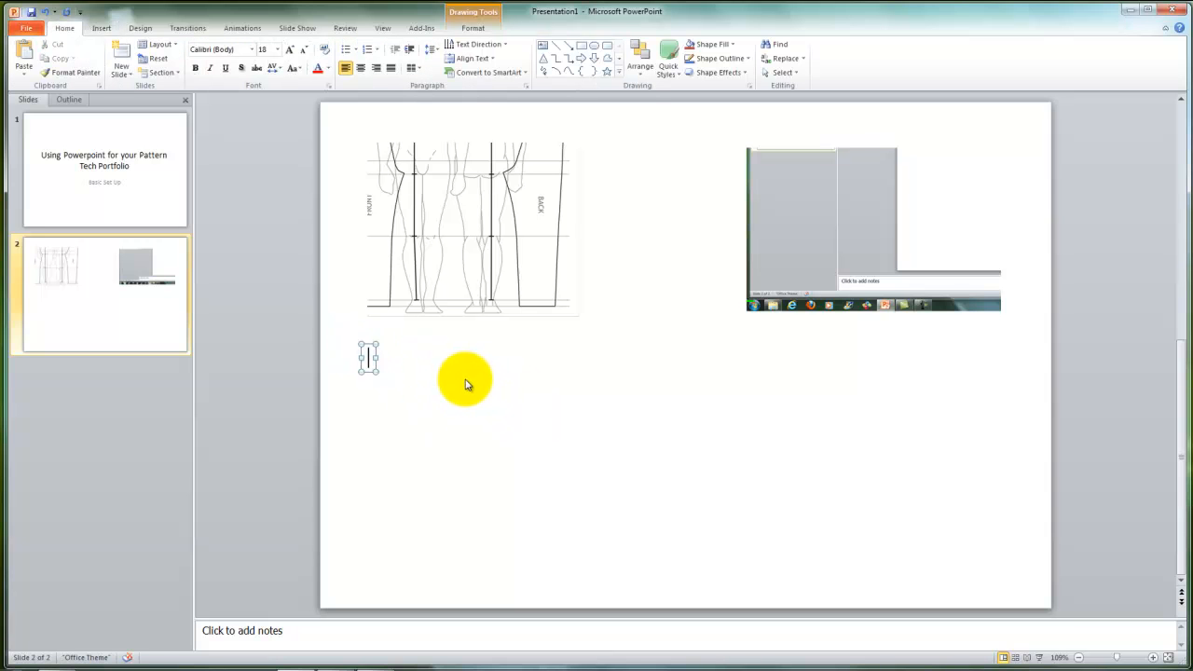
text(Type into the box to)
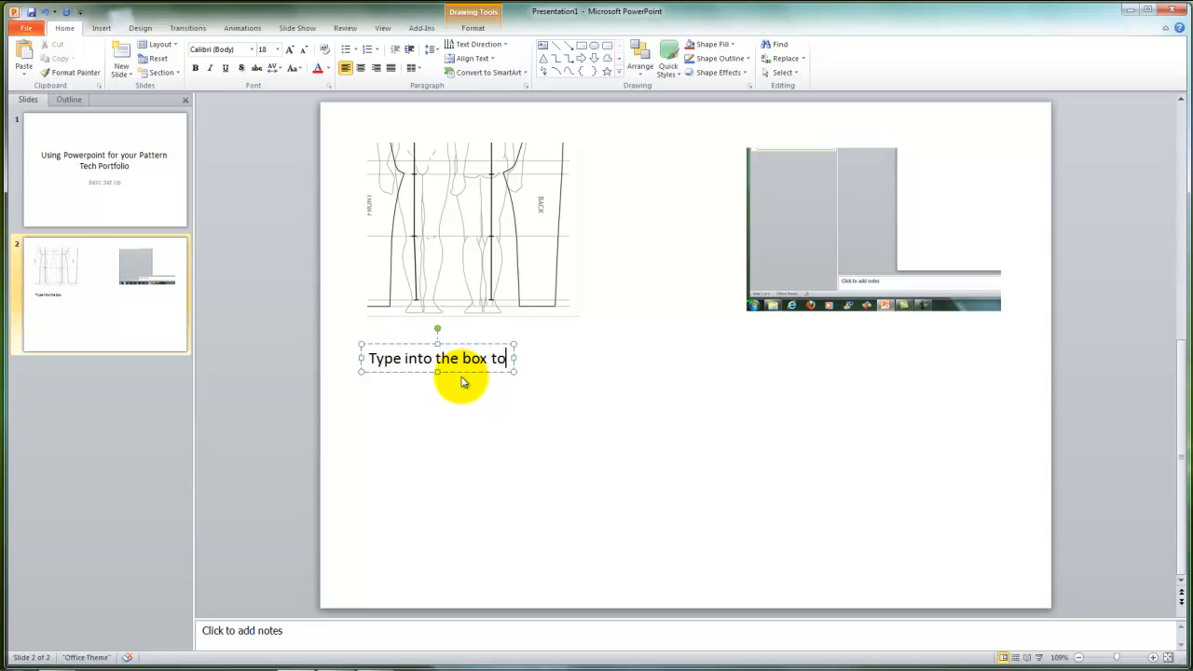
text(show text)
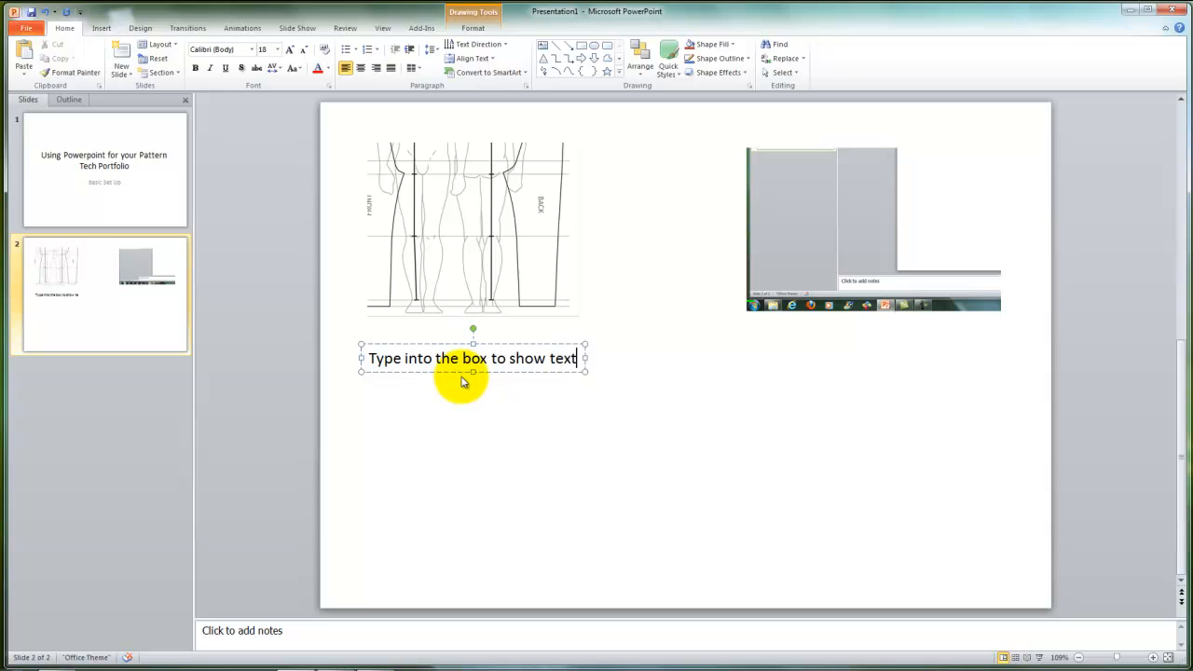
text(which will)
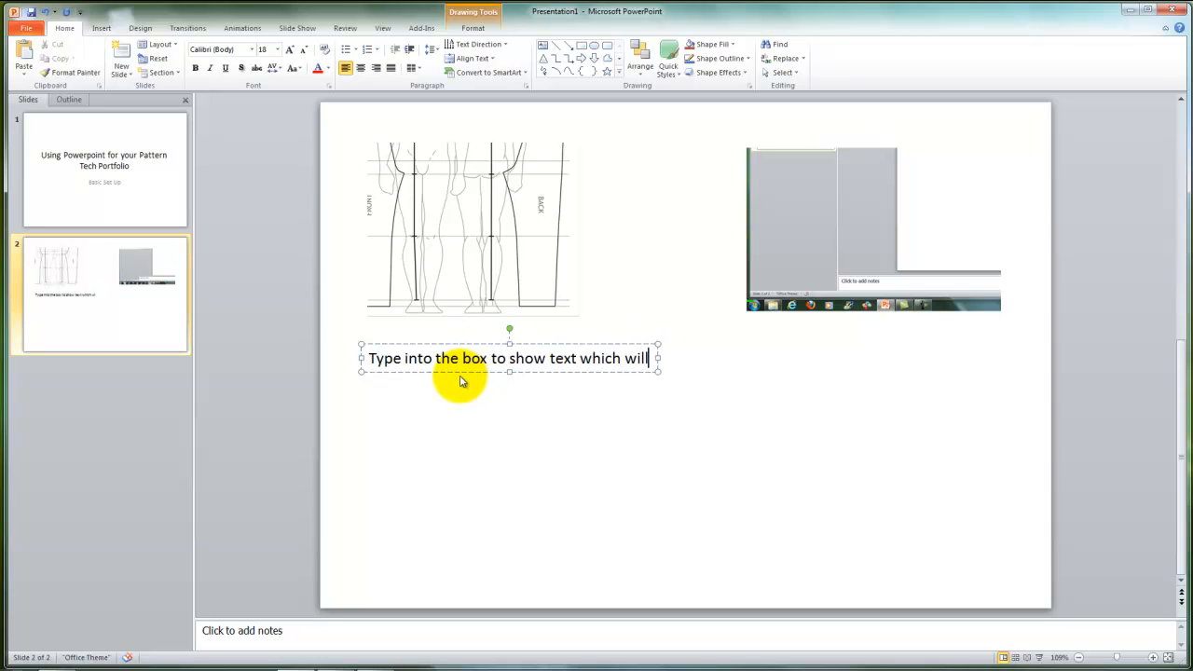
text(accompany the images)
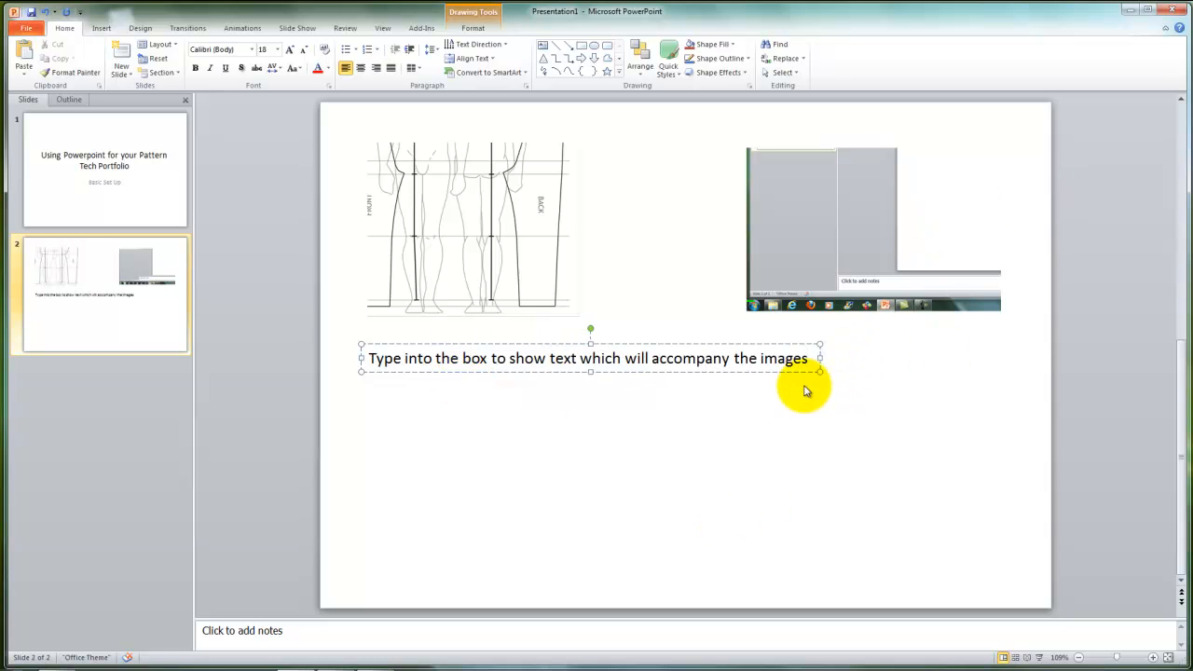
- Narrow the caption box so it wraps onto three lines, then start another text box
drag(806, 389, 545, 404)
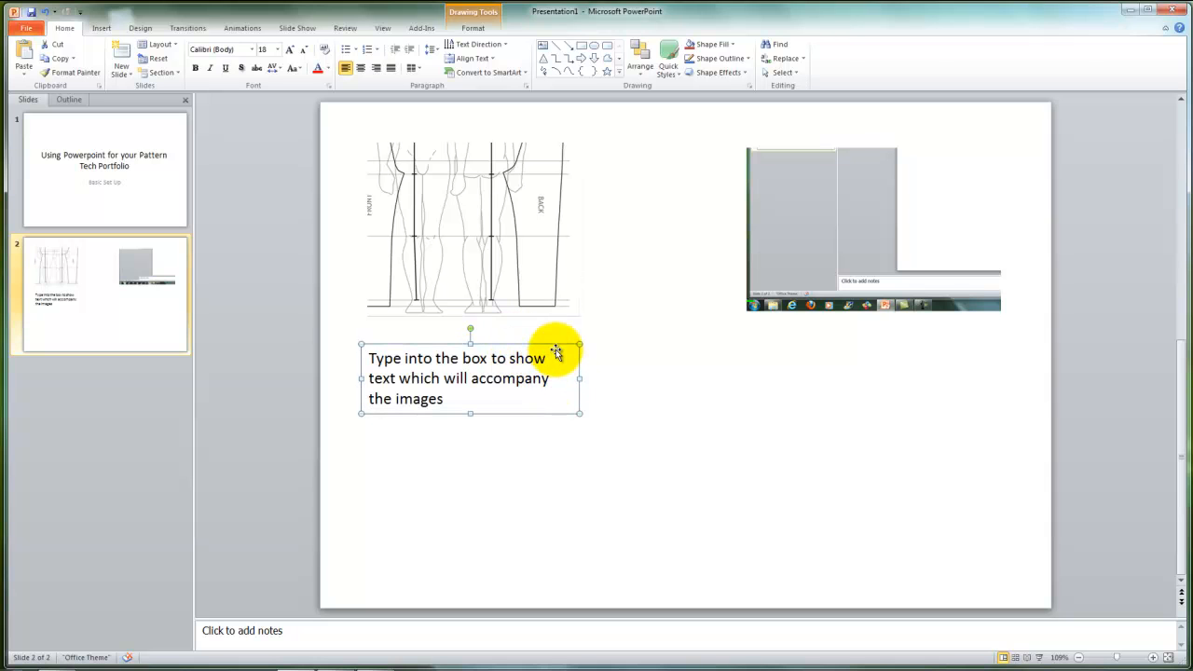
click(725, 364)
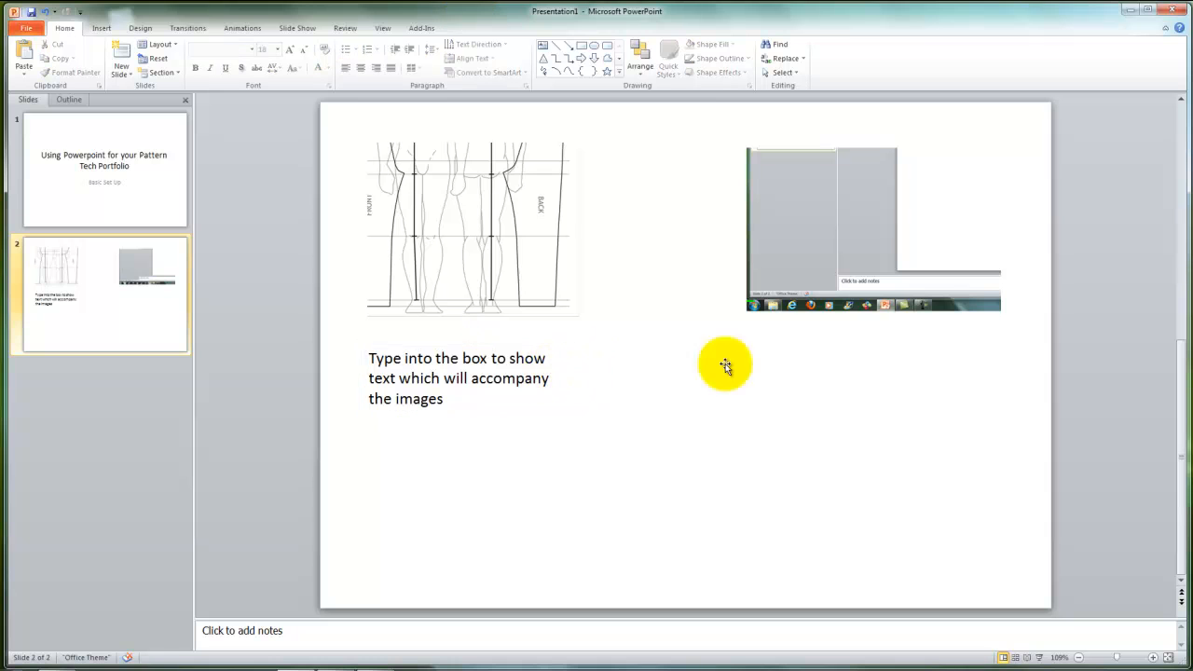
click(100, 27)
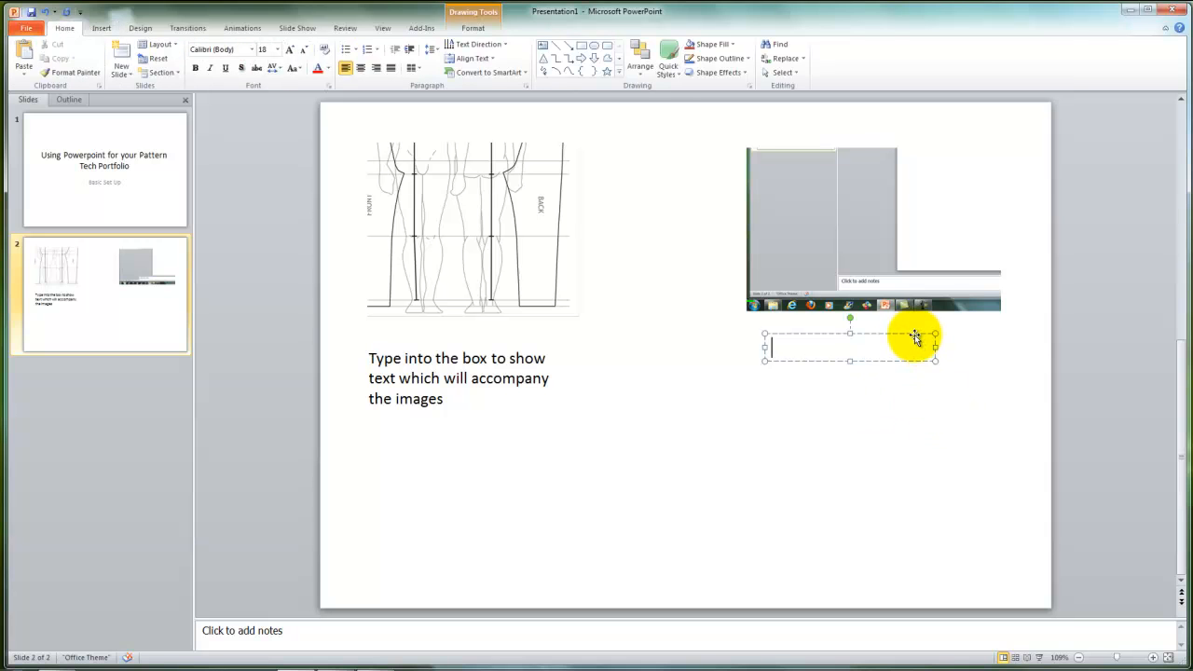
- Type 'Another box', align it under the screenshot's left edge, and set its outline
text(Another box)
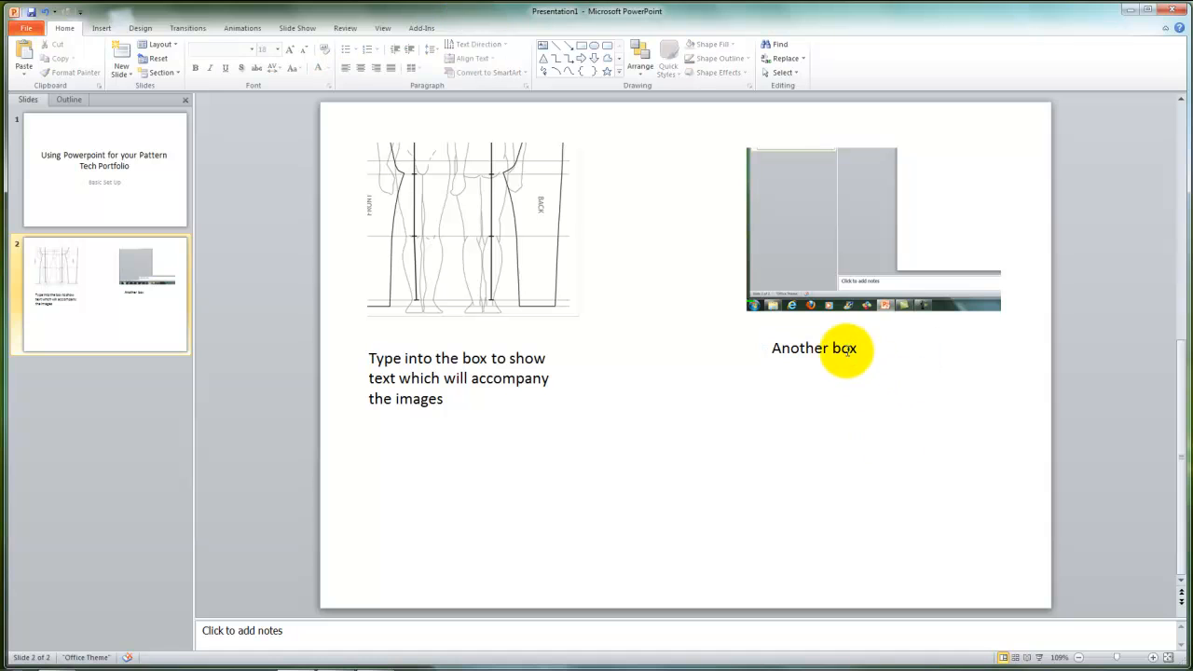
click(814, 347)
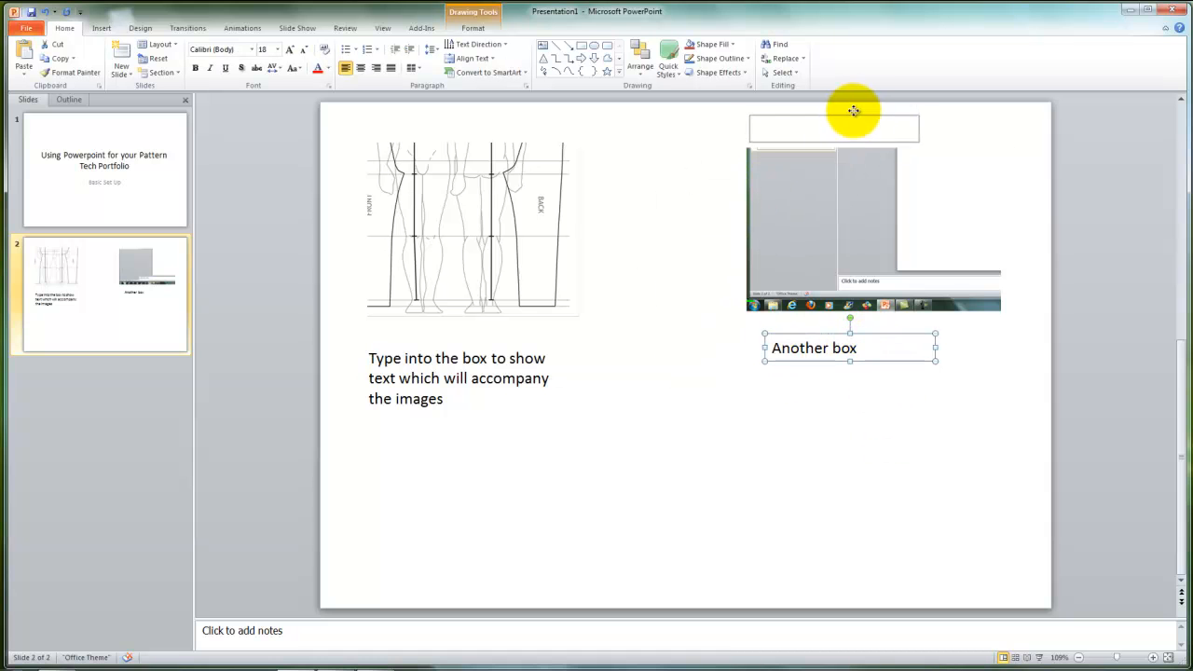
drag(849, 348, 834, 194)
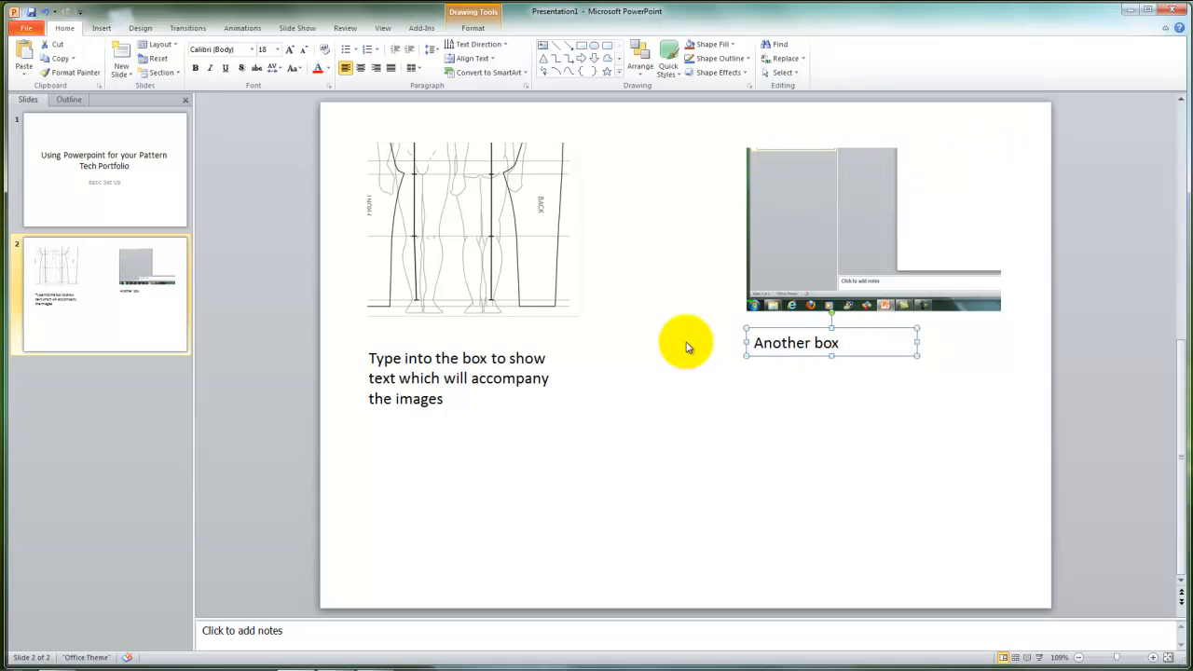
mouse_move(710, 384)
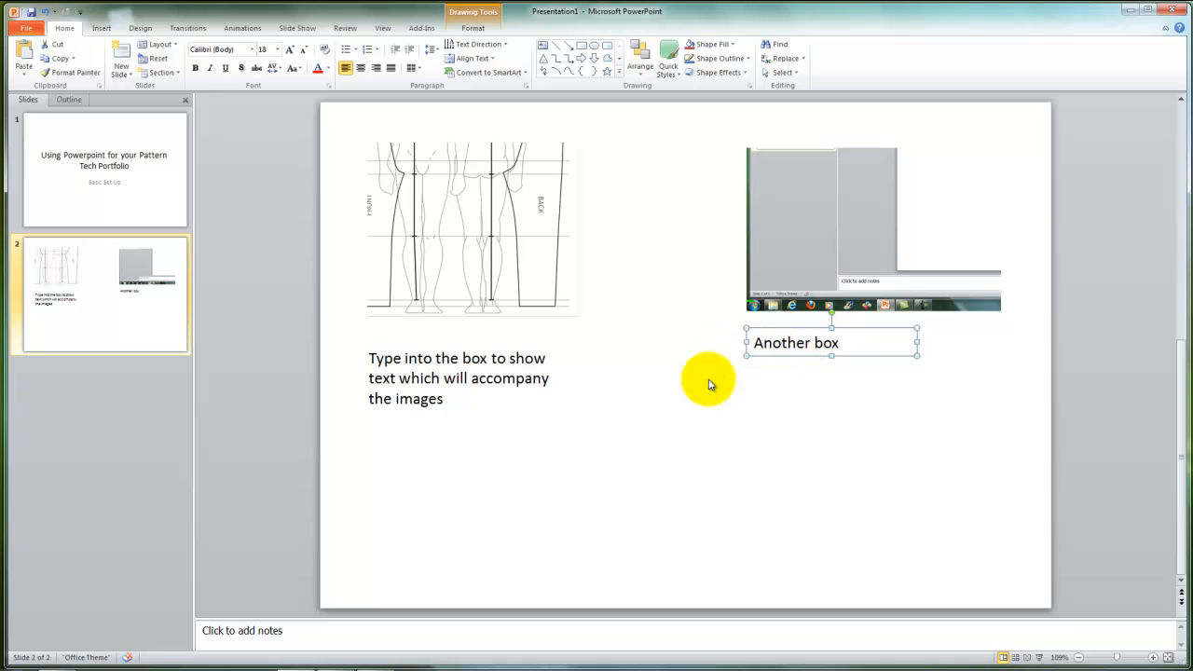
mouse_move(746, 374)
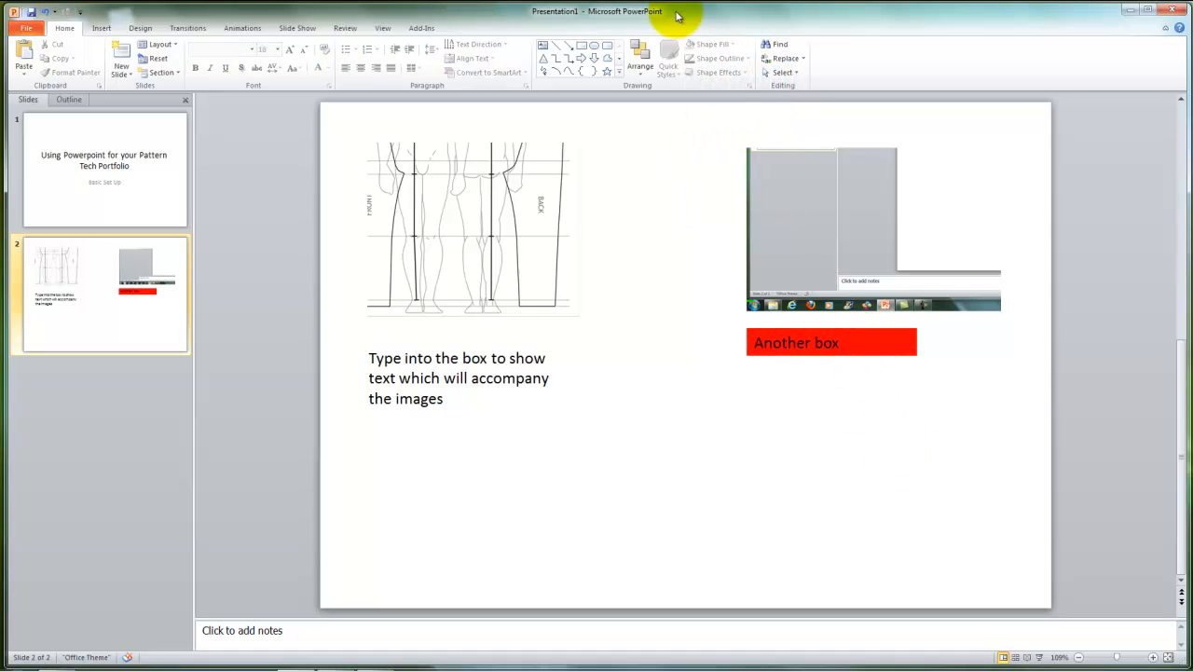
click(830, 342)
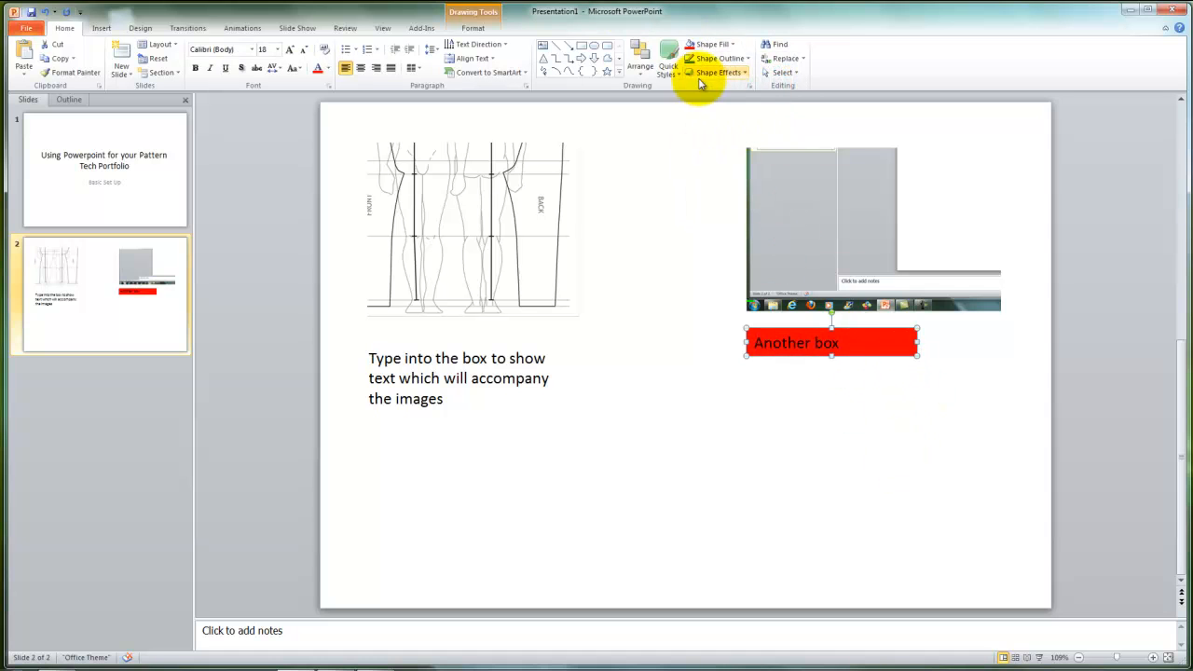
click(717, 58)
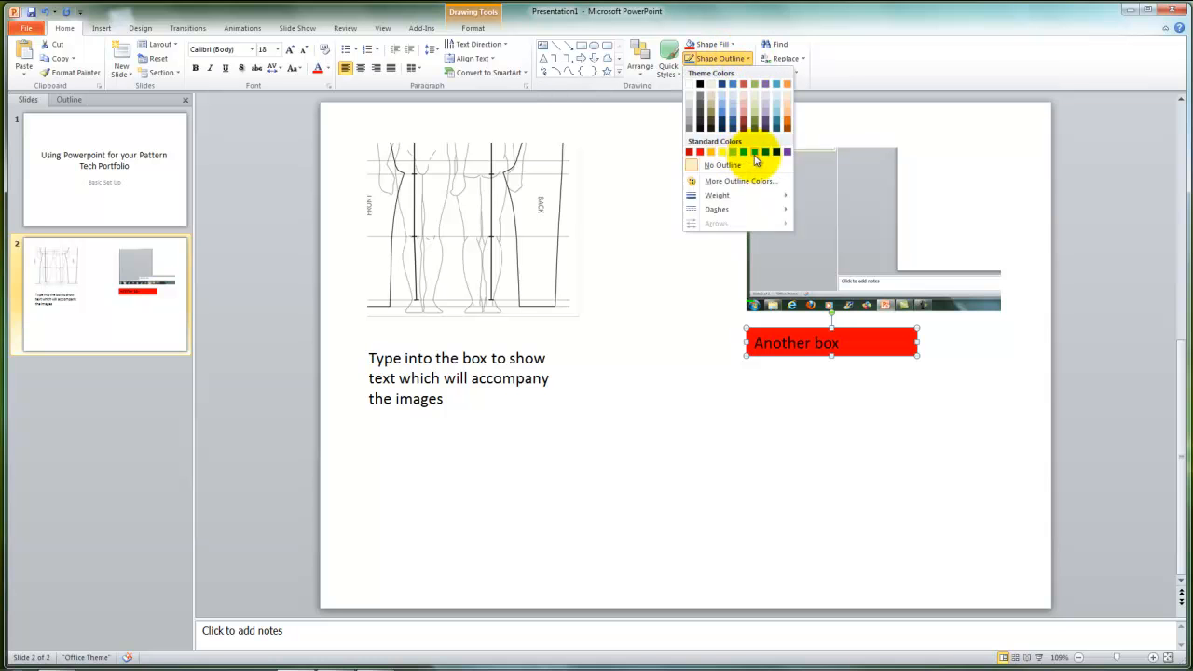
click(723, 165)
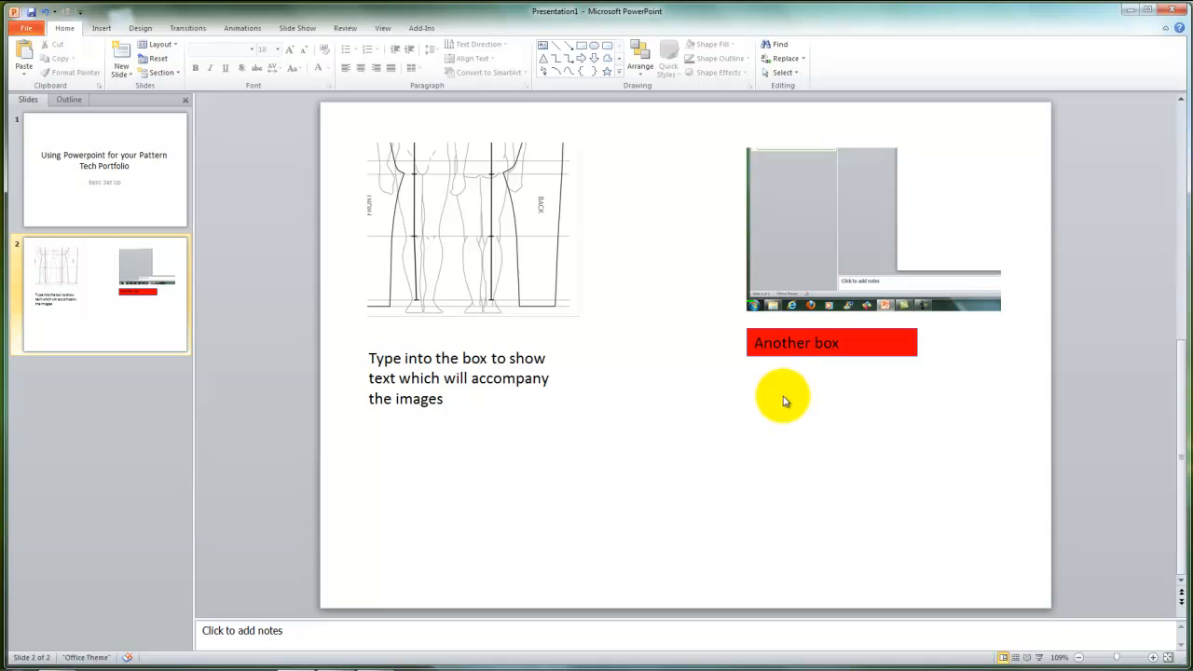
mouse_move(758, 422)
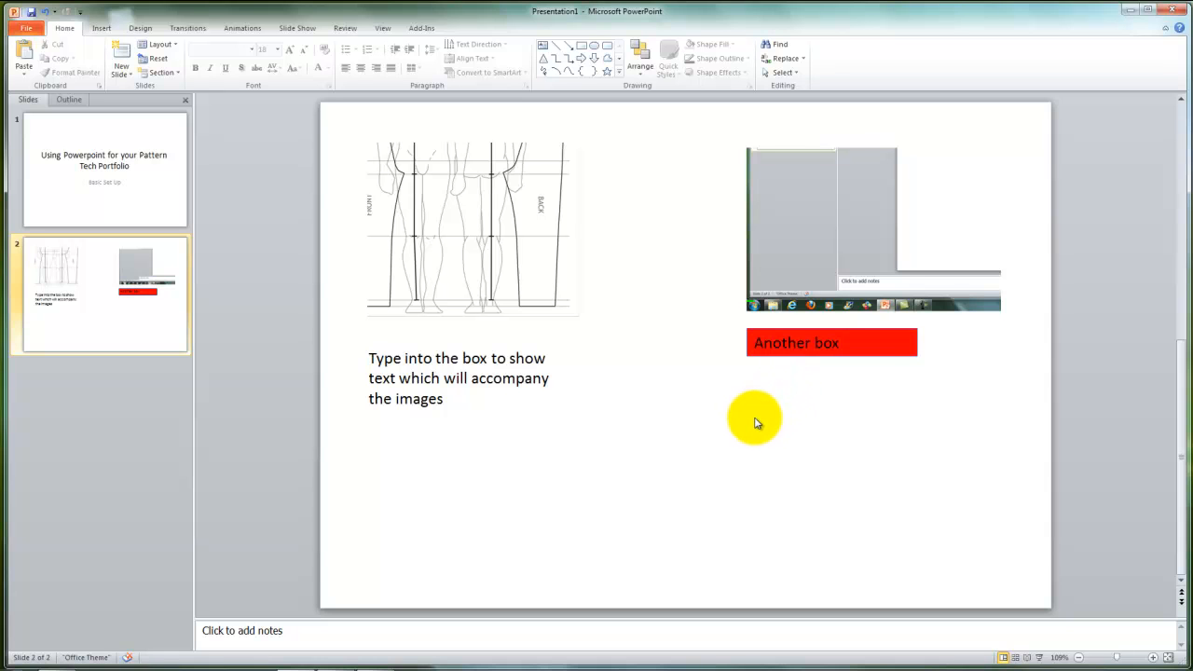
mouse_move(748, 418)
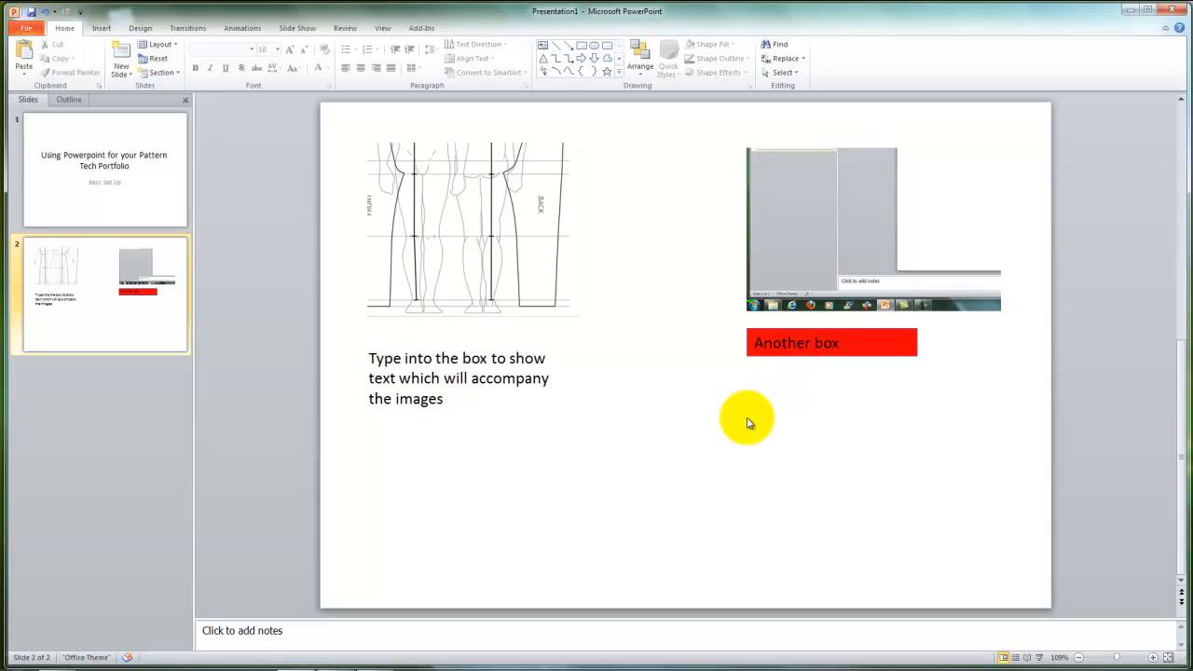
mouse_move(731, 401)
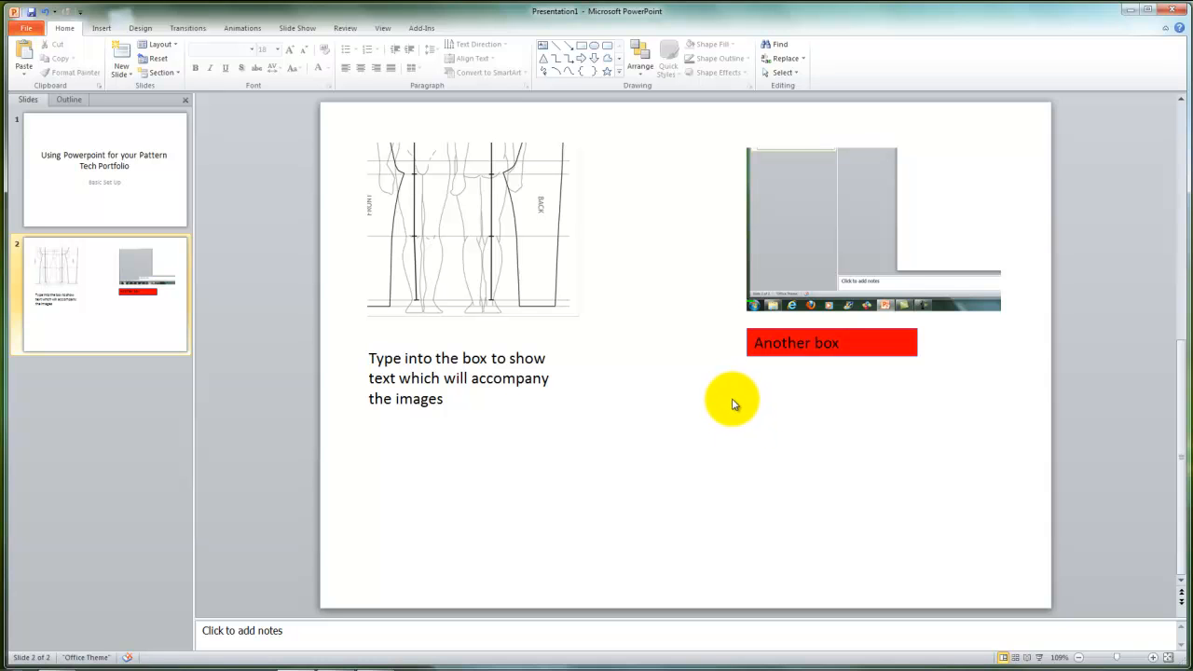
mouse_move(611, 439)
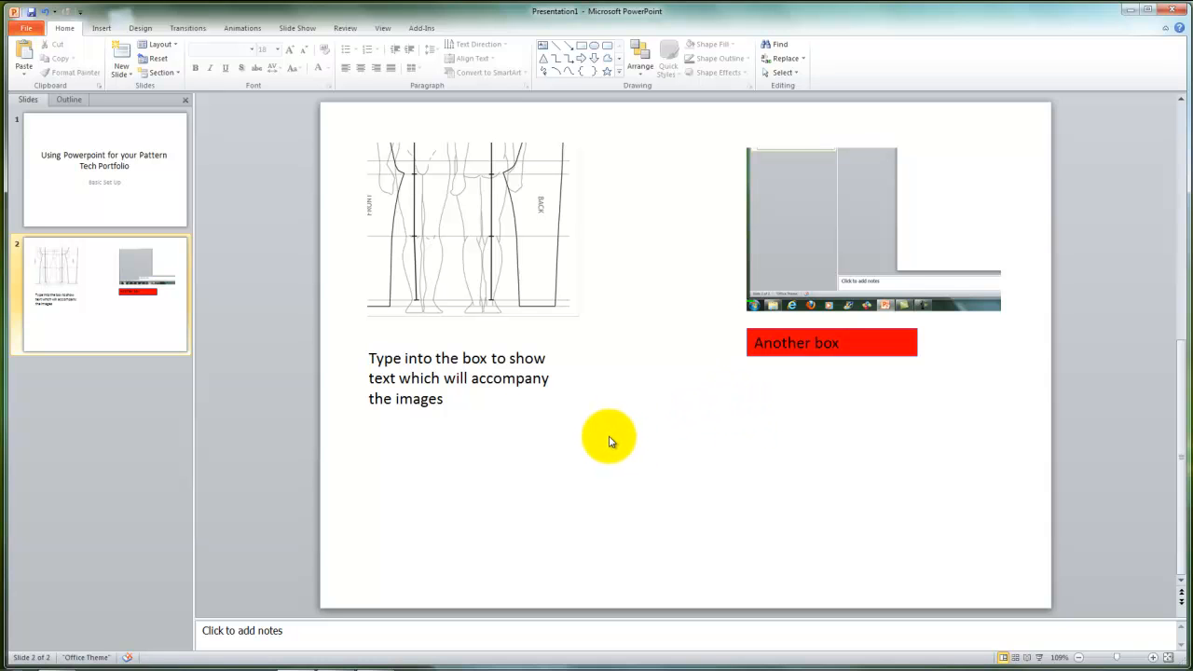
mouse_move(611, 434)
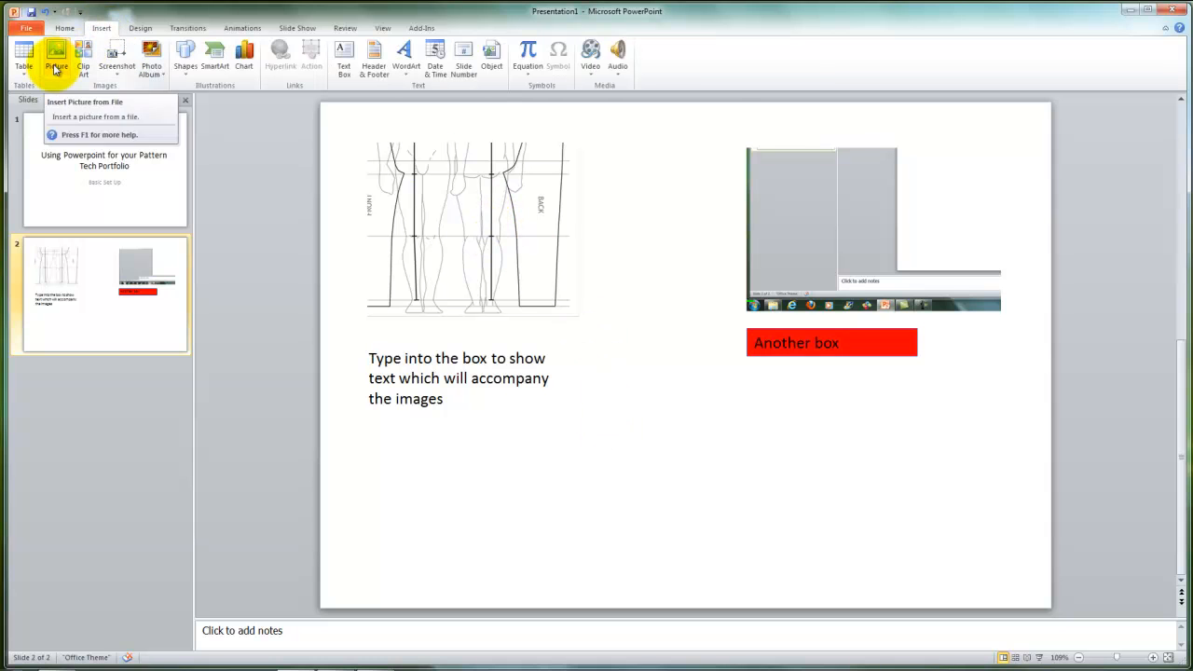
mouse_move(894, 270)
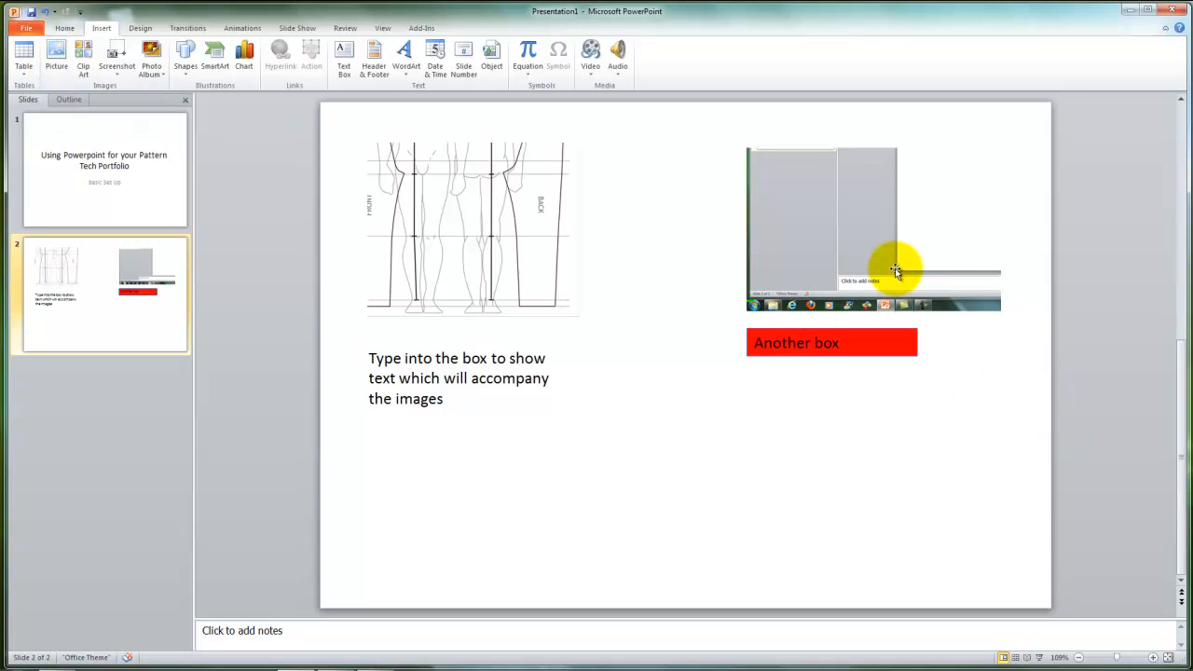
mouse_move(864, 279)
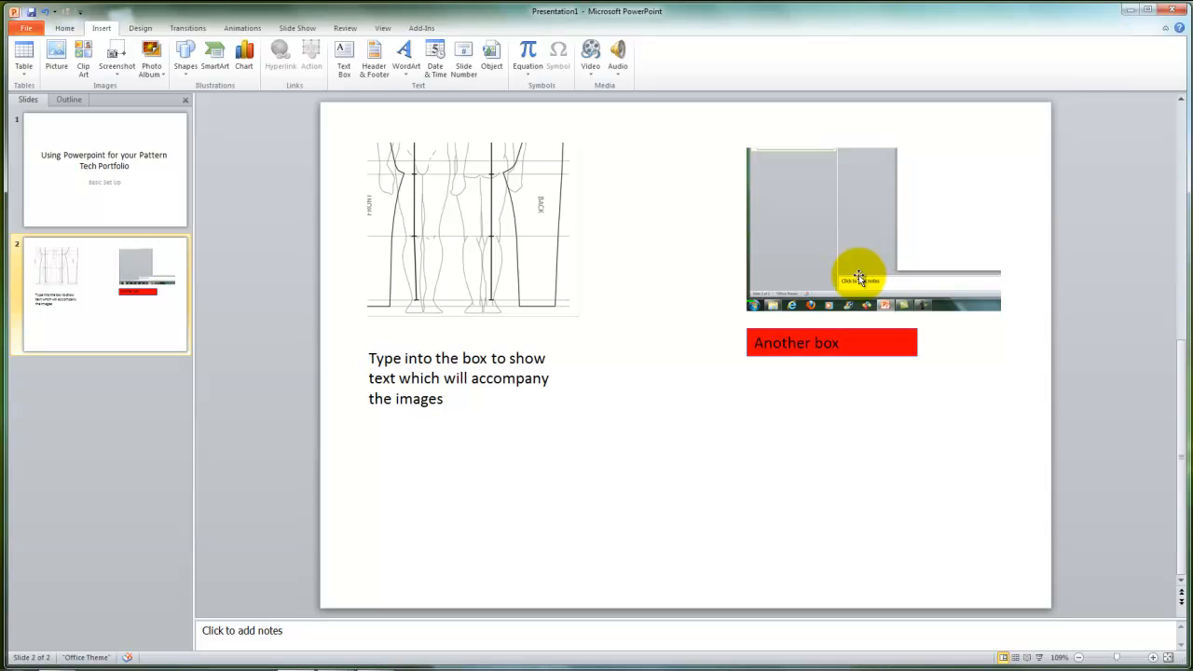
mouse_move(769, 445)
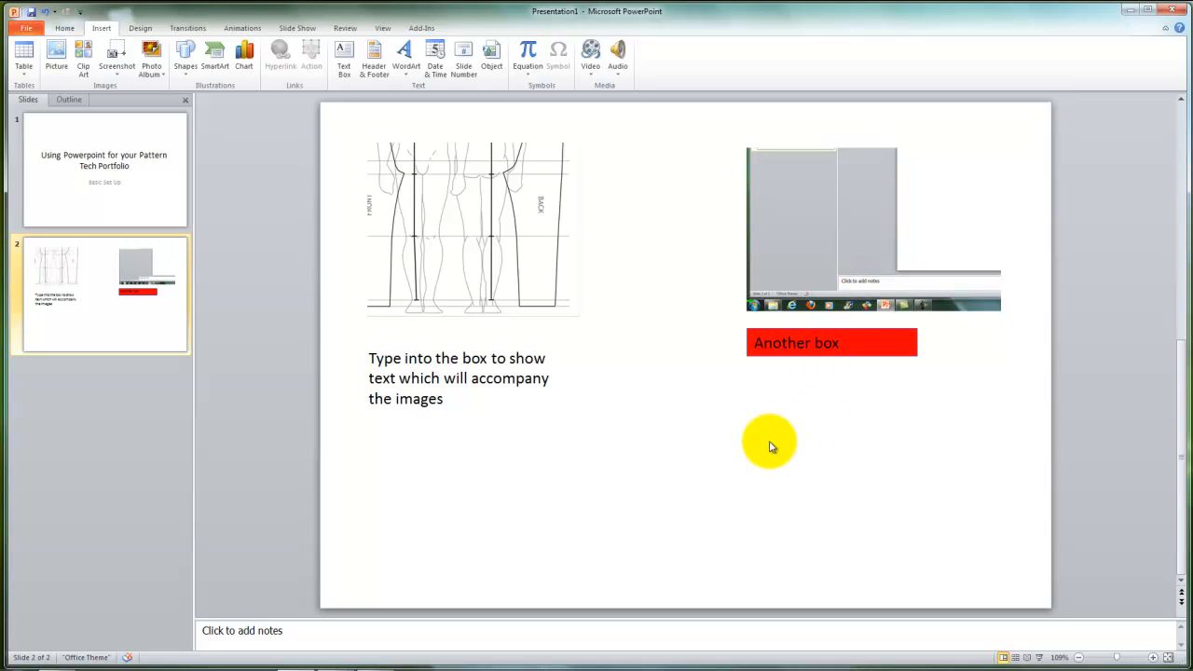